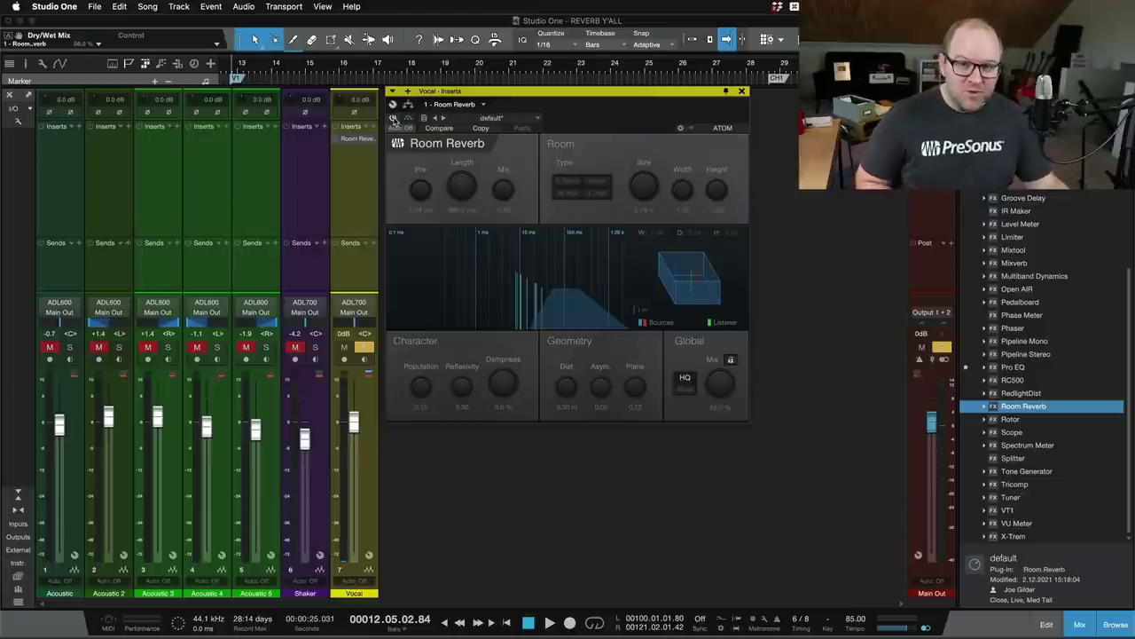
- Set the Vocal Room Reverb's Global Mix to 32.5% after briefly raising it to about 71%
click(549, 622)
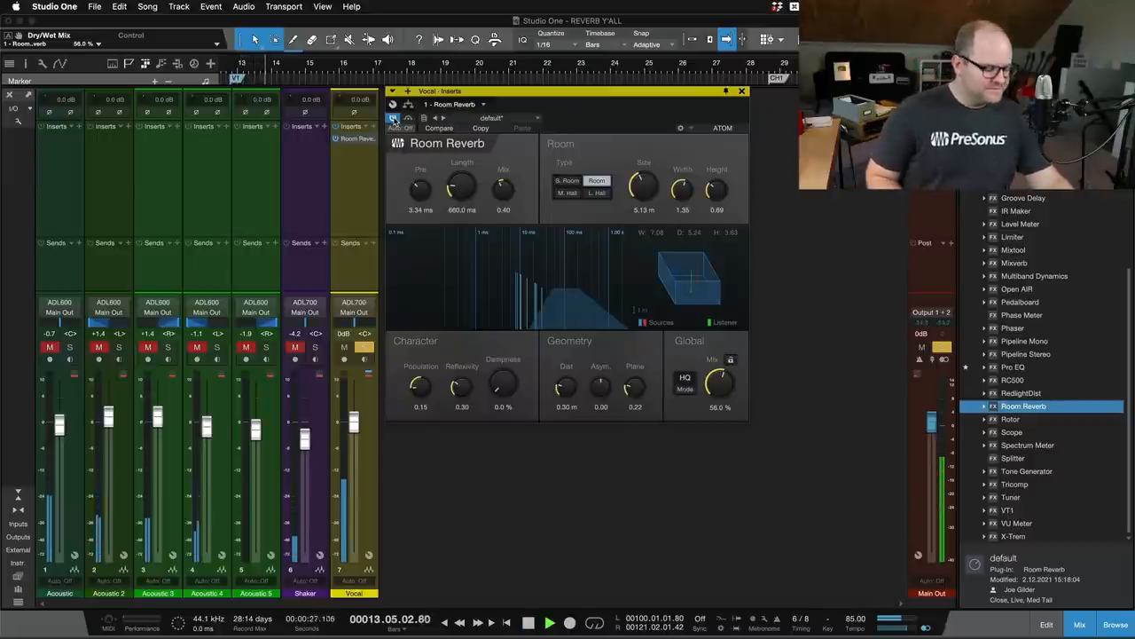
click(549, 622)
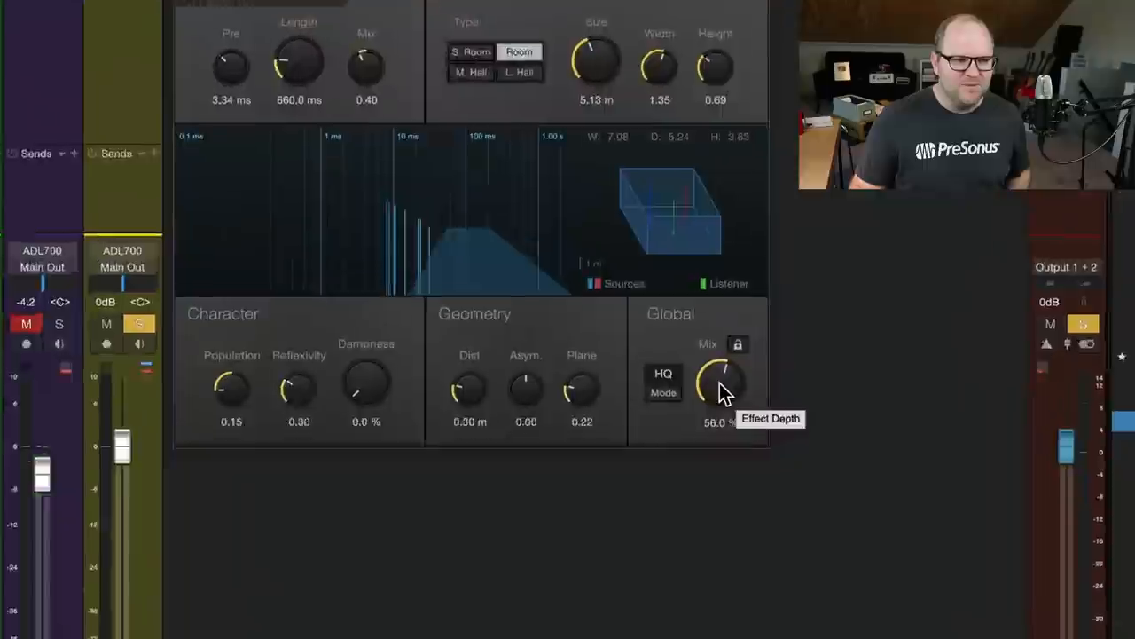
drag(723, 386, 723, 355)
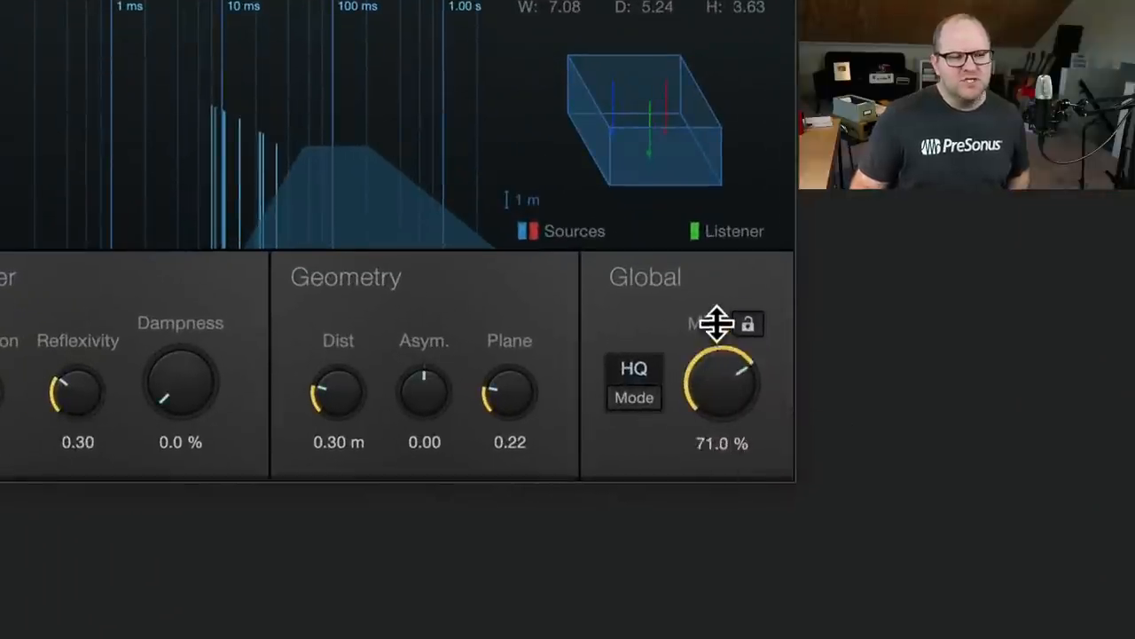
drag(722, 384, 727, 372)
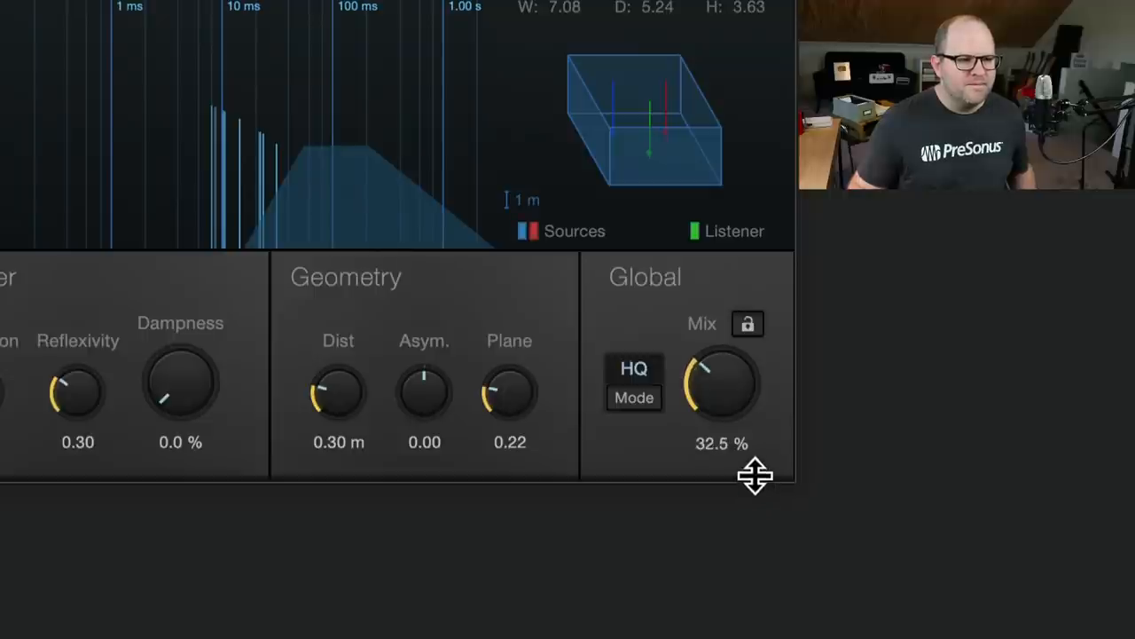
mouse_move(723, 394)
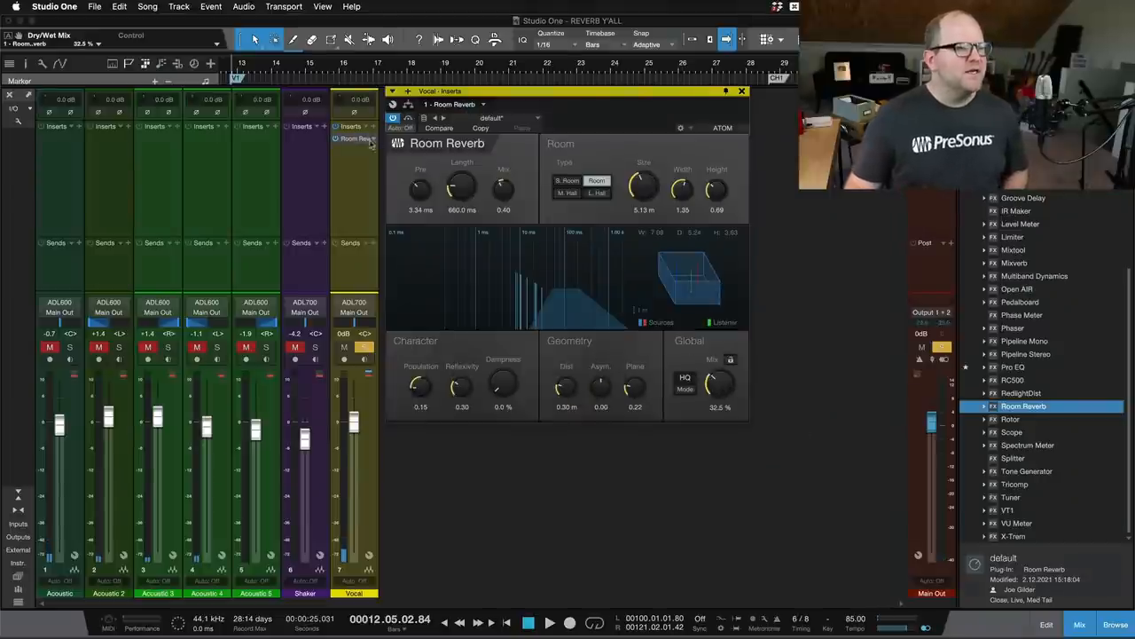
mouse_move(364, 334)
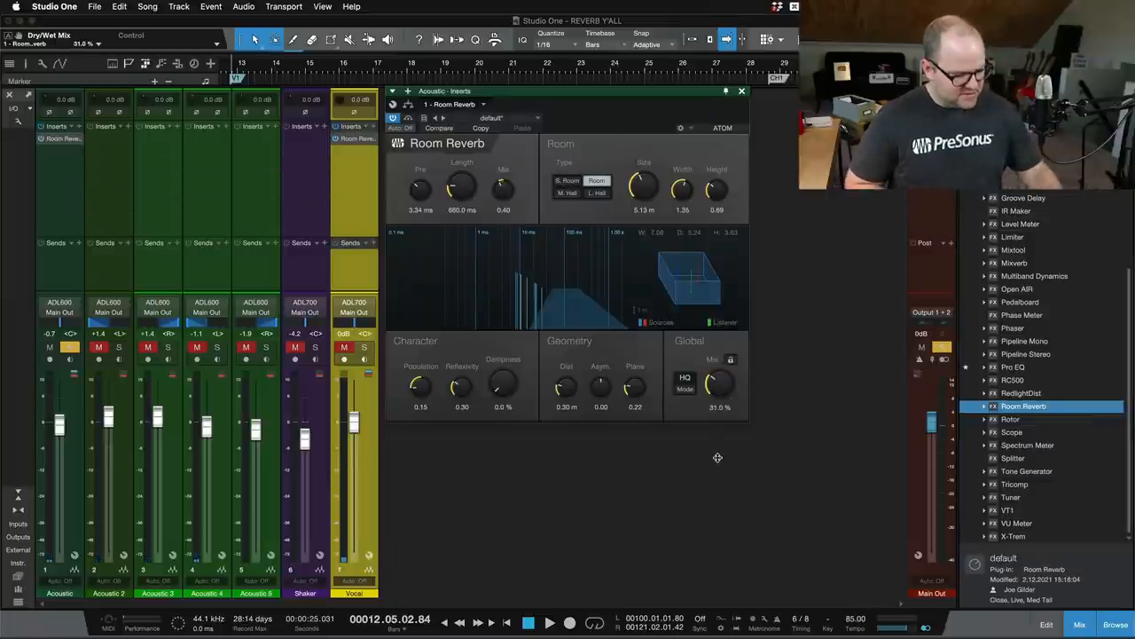
- Nudge the Acoustic channels' Room Reverb mix up to about 33.5%
click(550, 622)
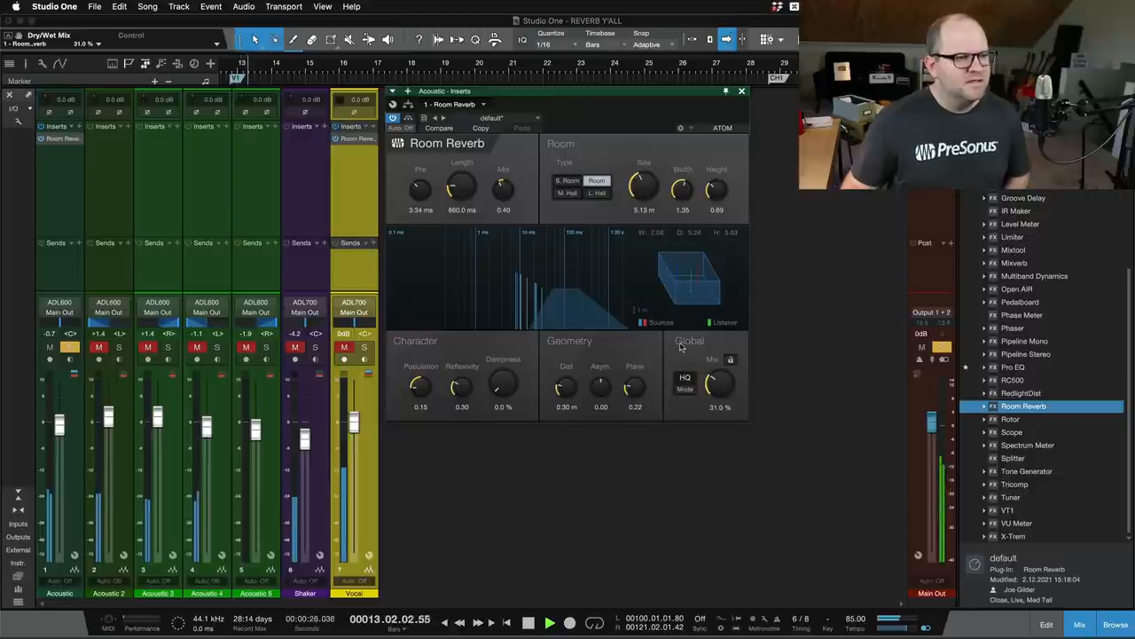
drag(718, 381, 718, 372)
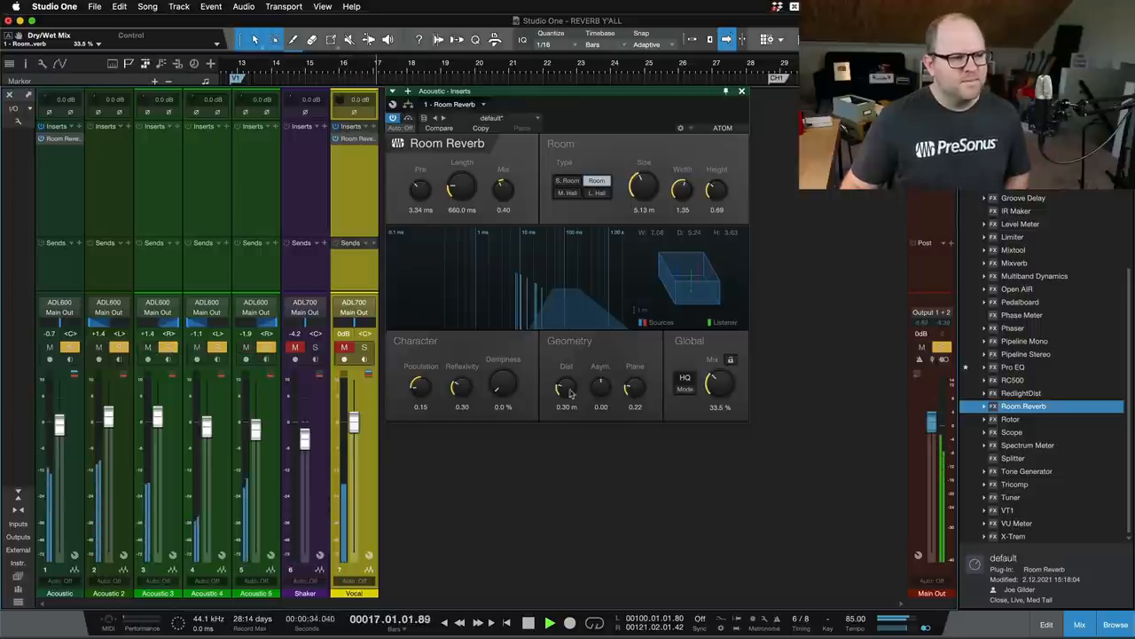
click(548, 621)
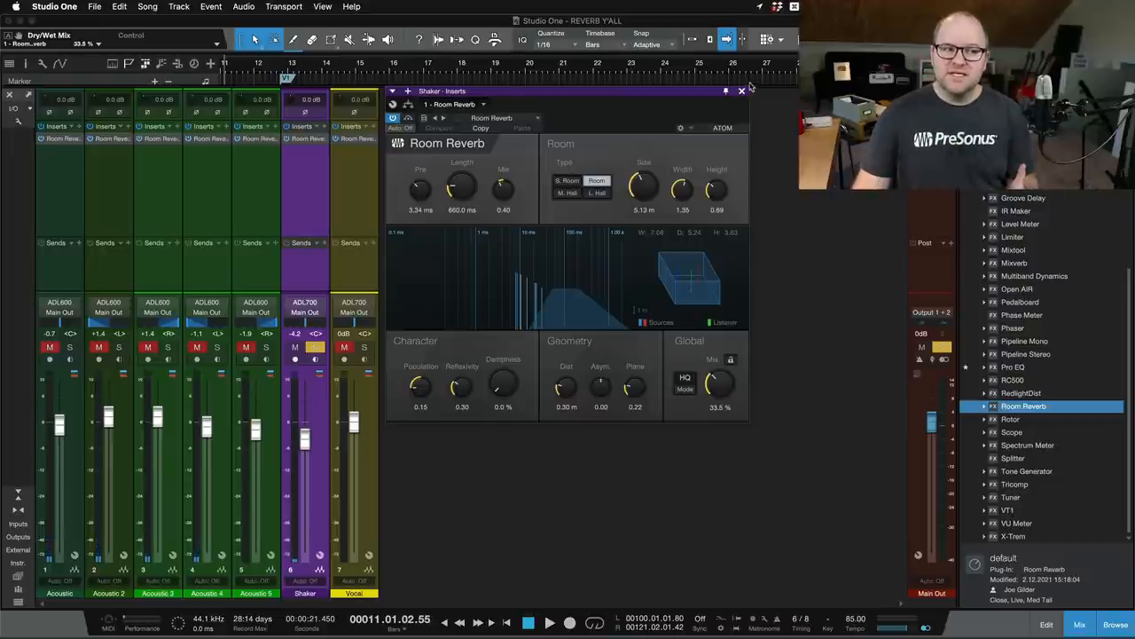
mouse_move(741, 92)
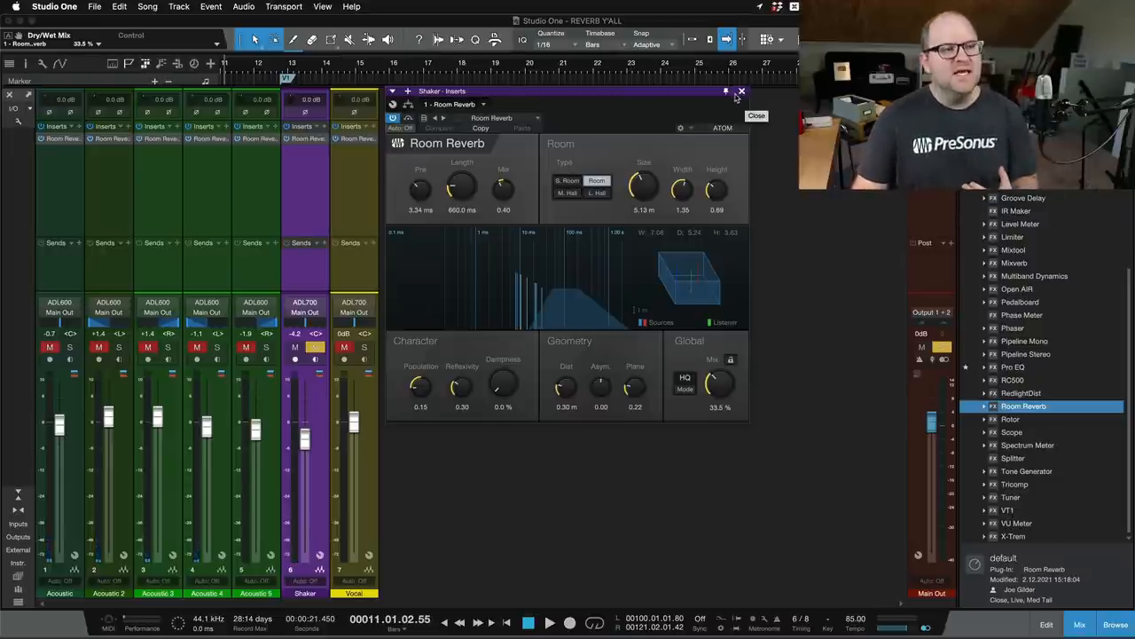
- Close the Shaker's Room Reverb plug-in window to show the full mixer
click(742, 92)
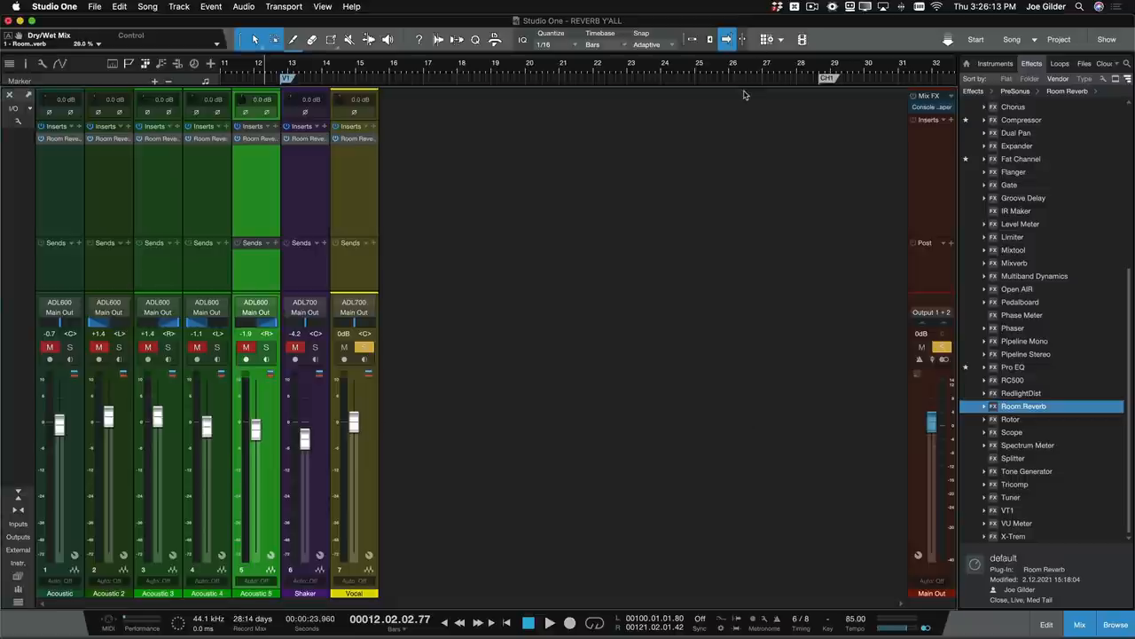
mouse_move(215, 68)
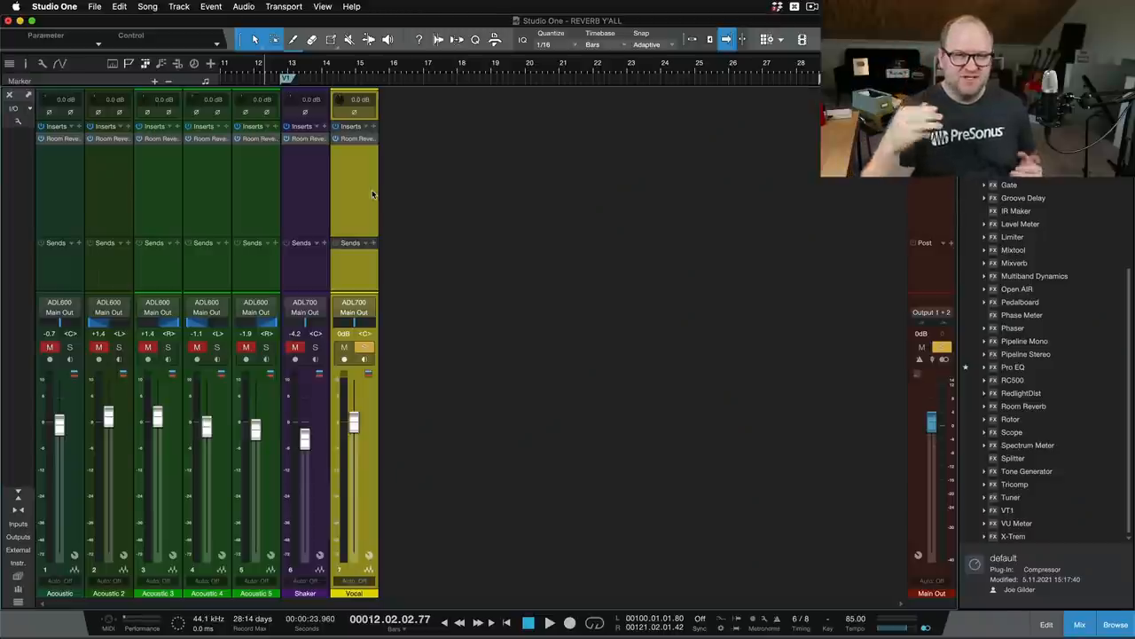
mouse_move(322, 204)
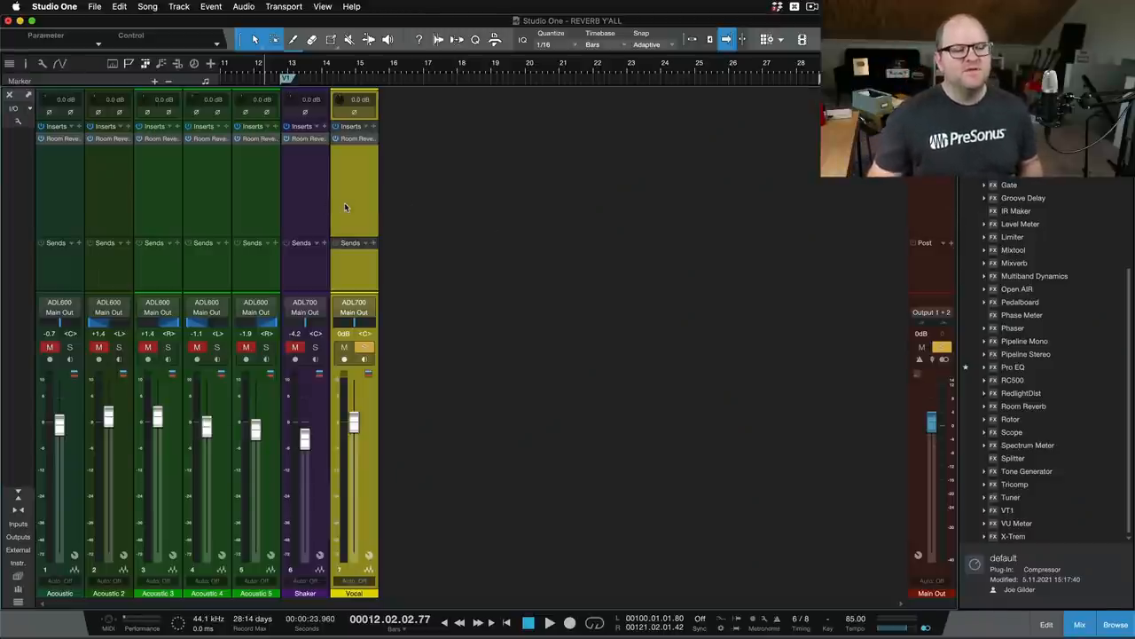
click(550, 622)
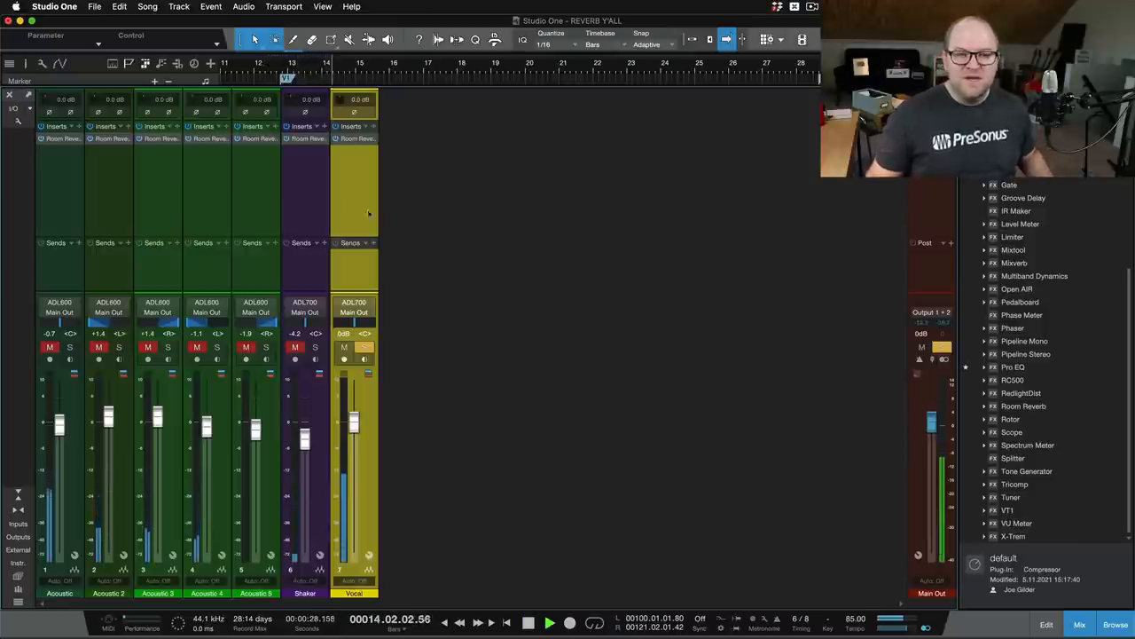
- Insert Pro EQ on the Vocal channel and raise its low-cut frequency to 378 Hz
click(1013, 366)
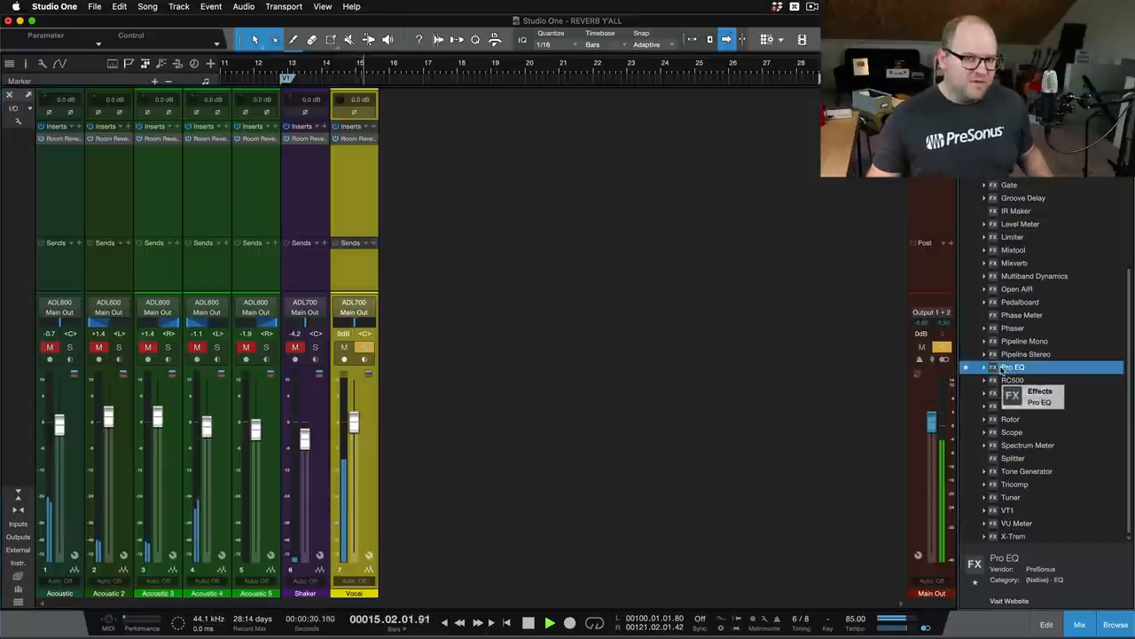
double_click(1013, 367)
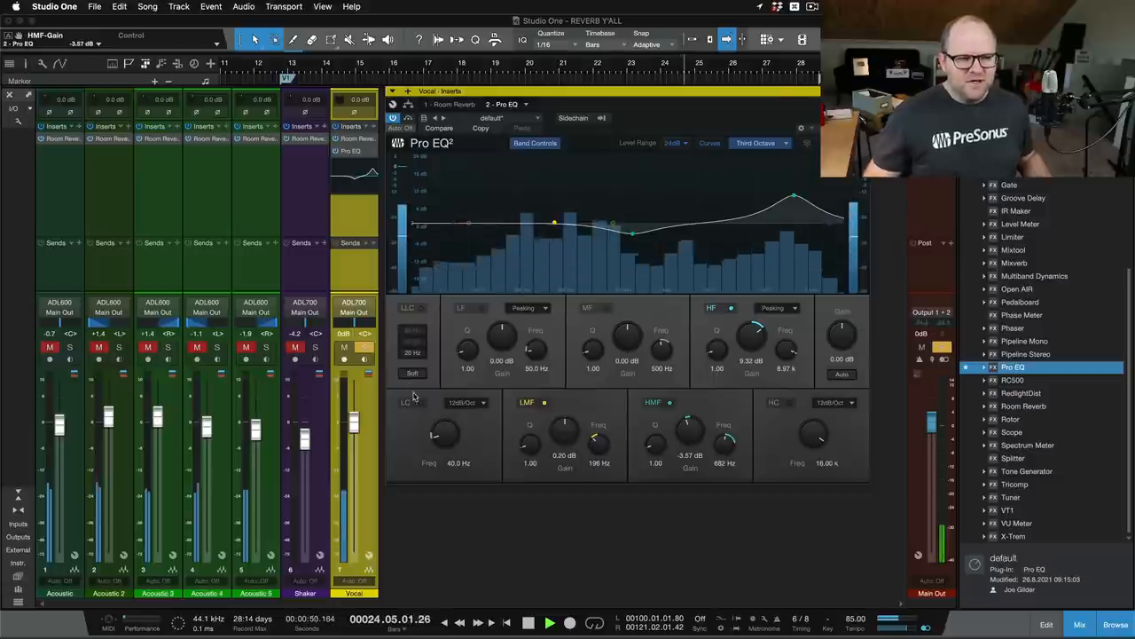
mouse_move(415, 405)
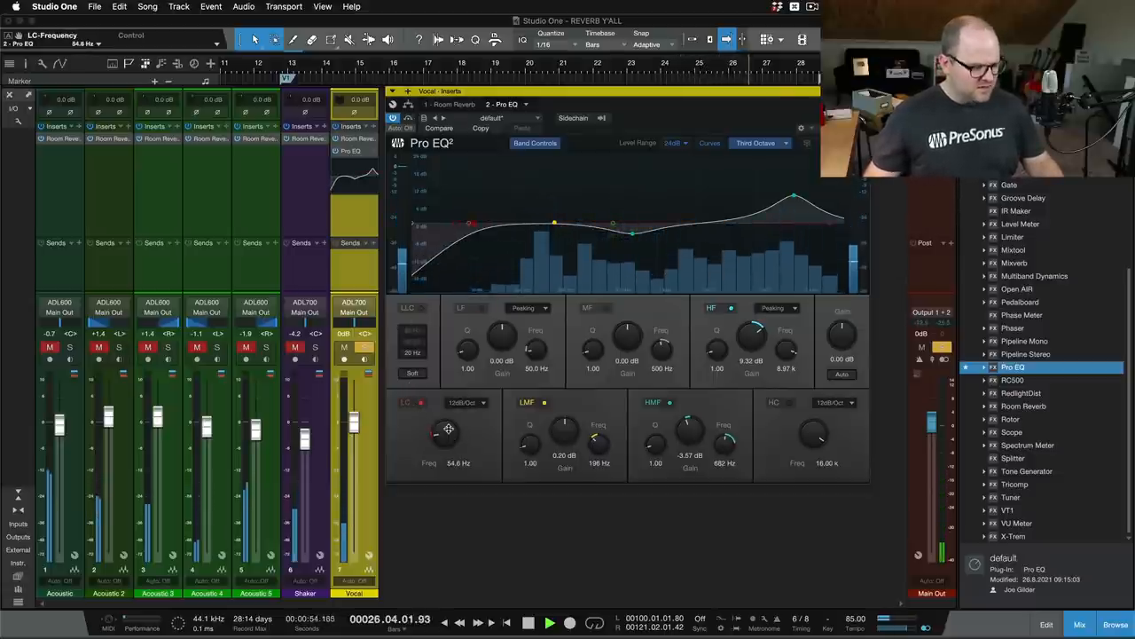
drag(448, 430, 446, 417)
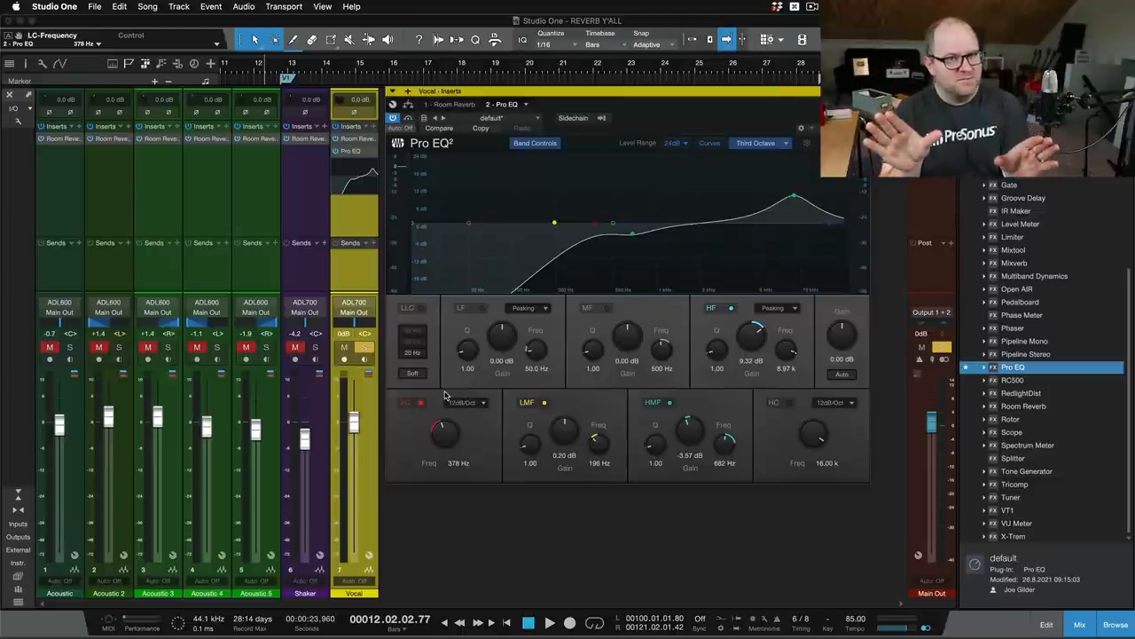
- Remove the Pro EQ insert from the Vocal channel
right_click(353, 150)
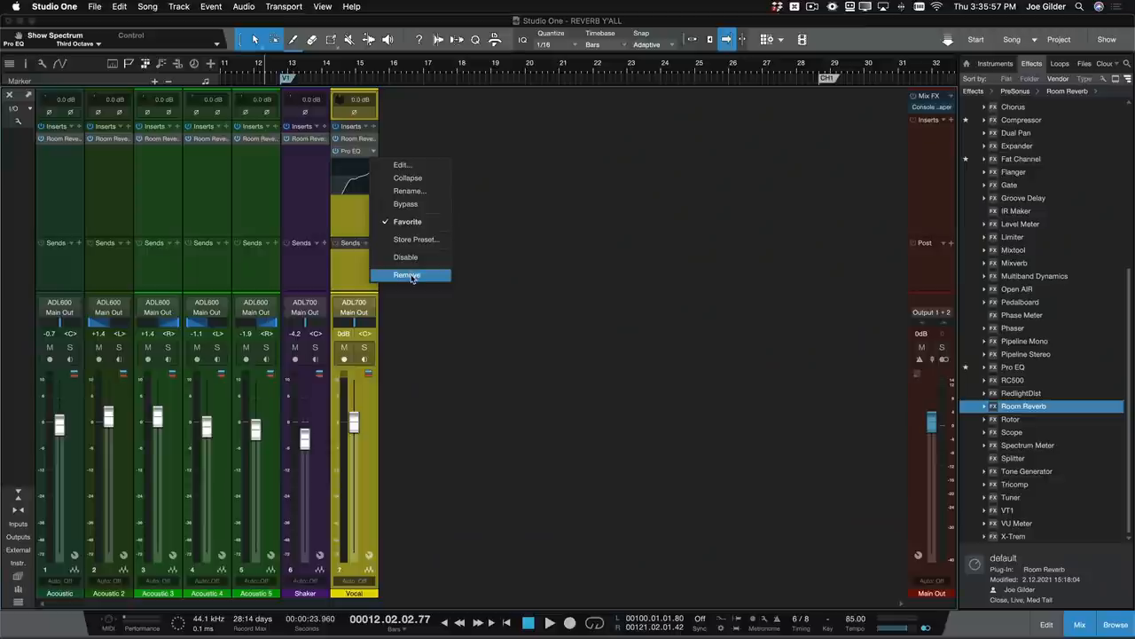
click(407, 275)
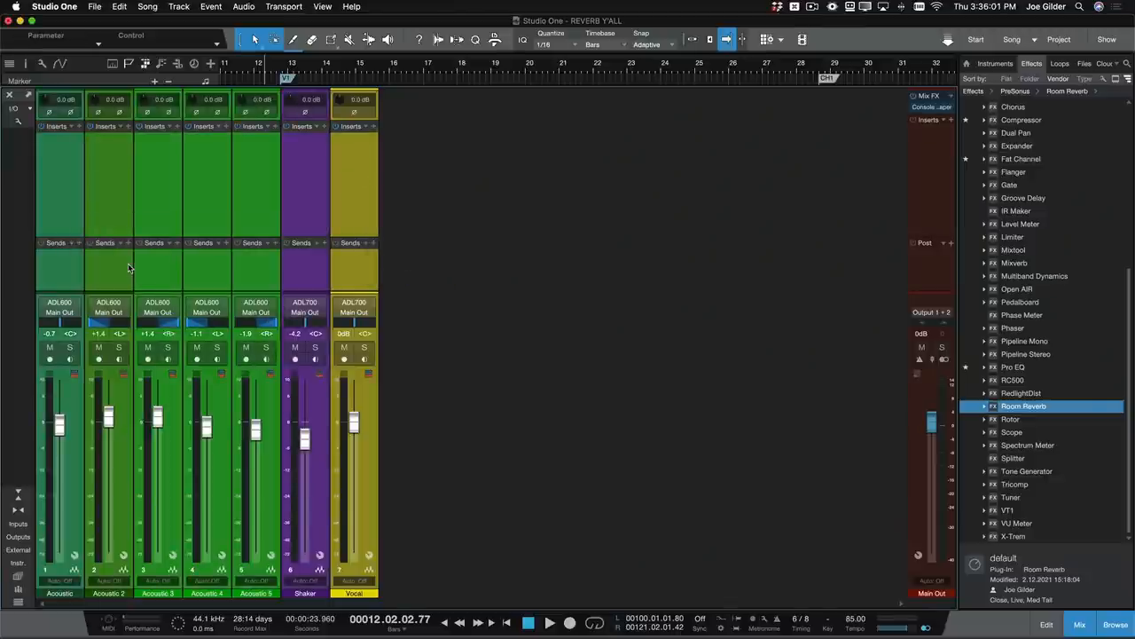
mouse_move(1051, 416)
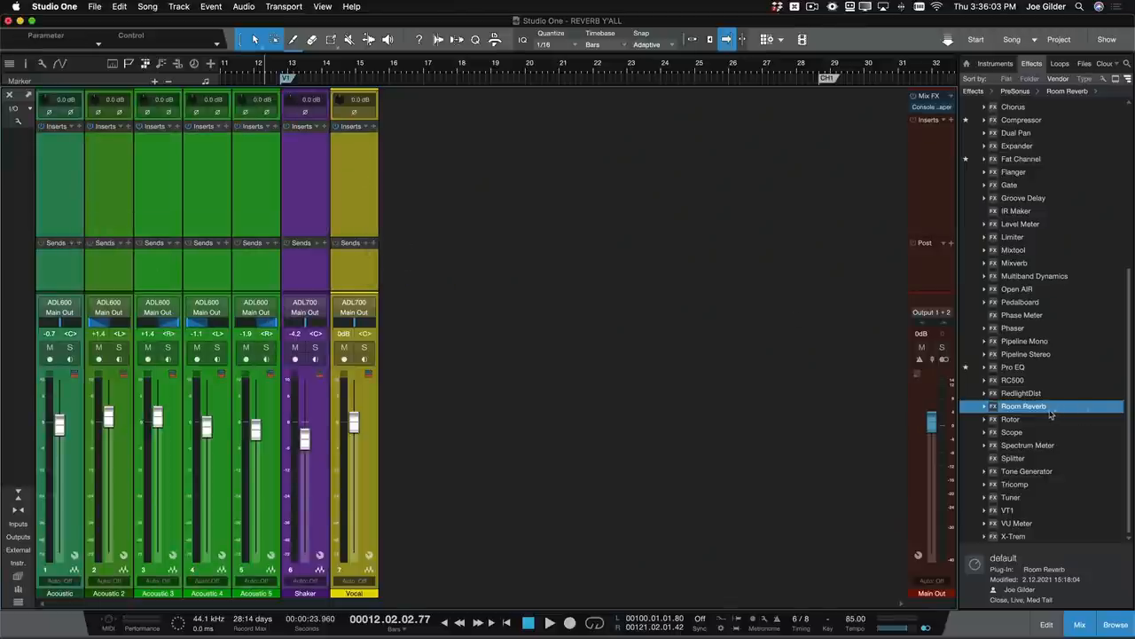
- Add Room Reverb as the new FX channel Room Reverb 1 and close its editor
double_click(1024, 405)
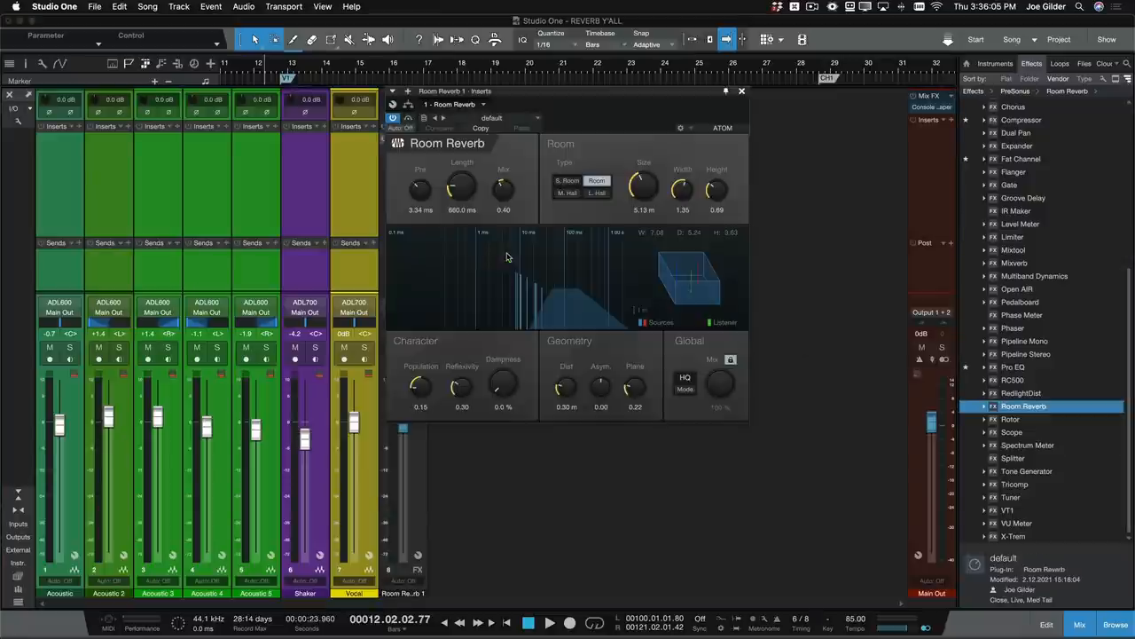
mouse_move(742, 92)
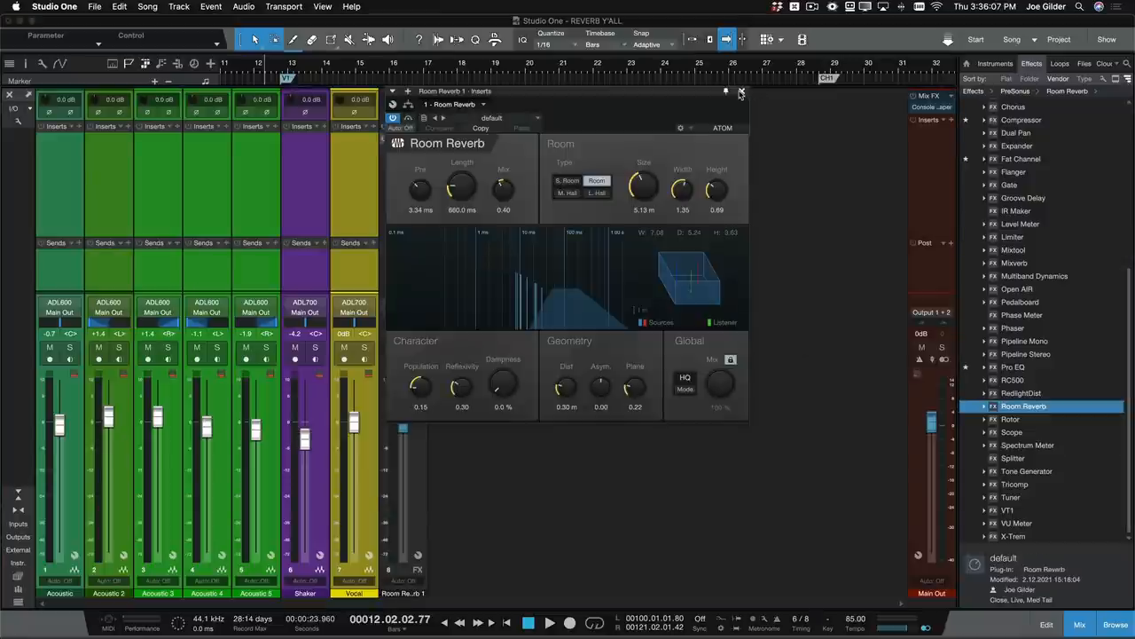
click(741, 92)
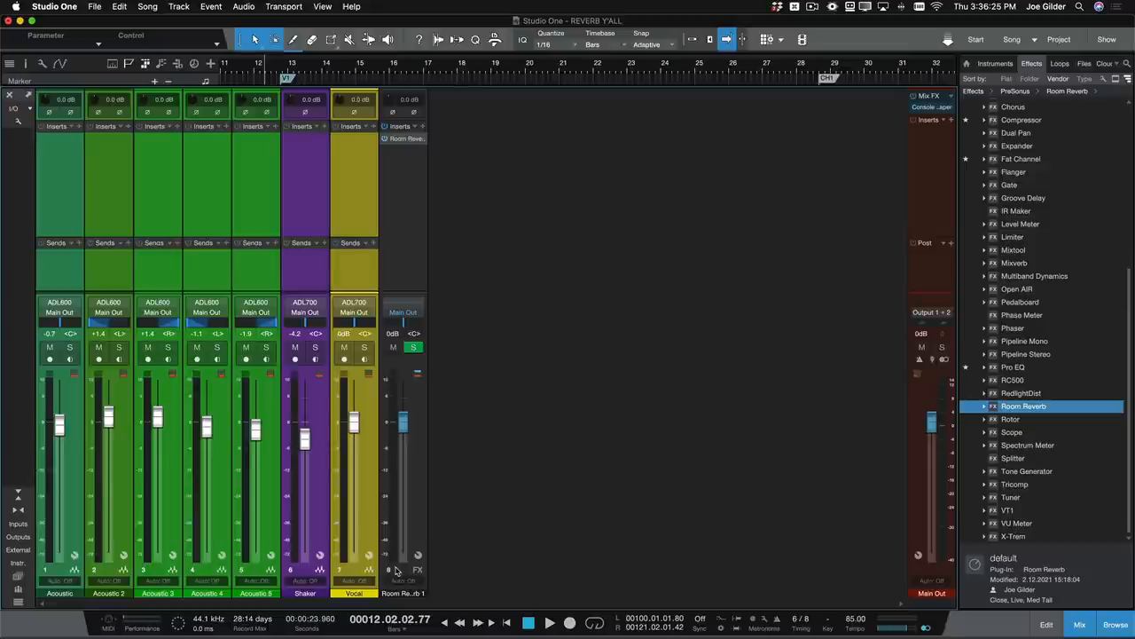
mouse_move(425, 156)
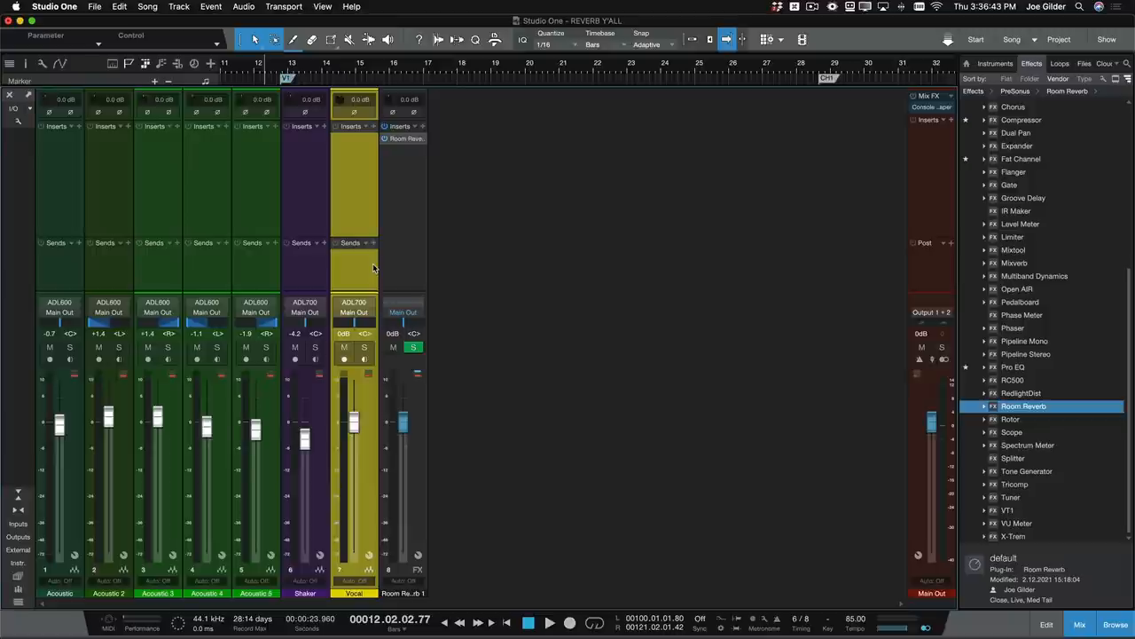
- Solo and play the Vocal, then add a Vocal send to Room Reverb 1
click(548, 622)
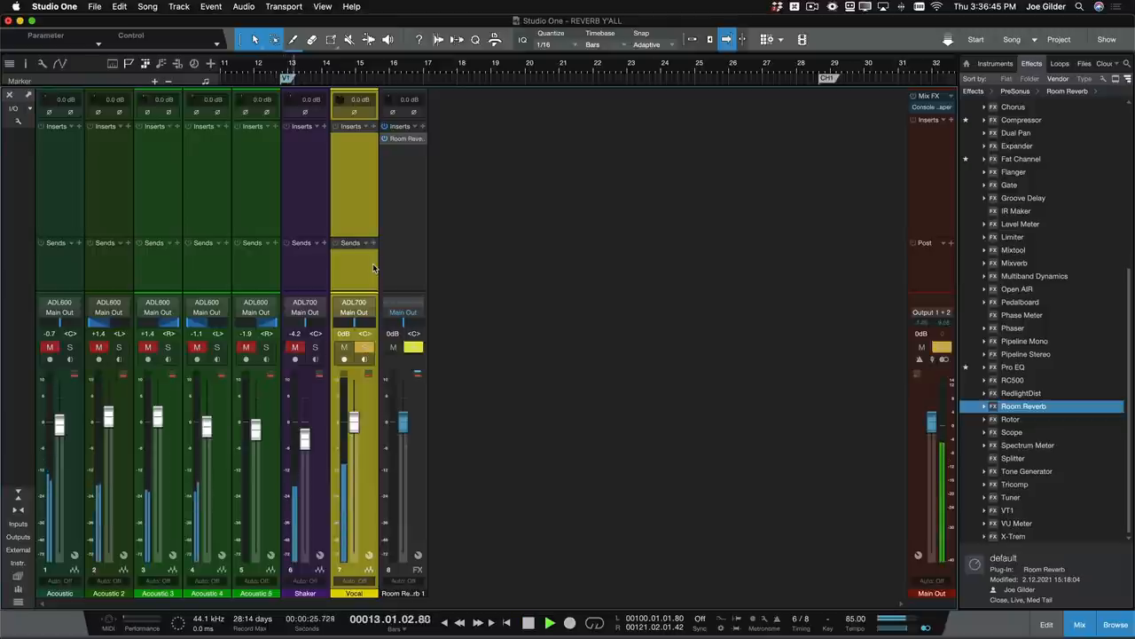
click(549, 622)
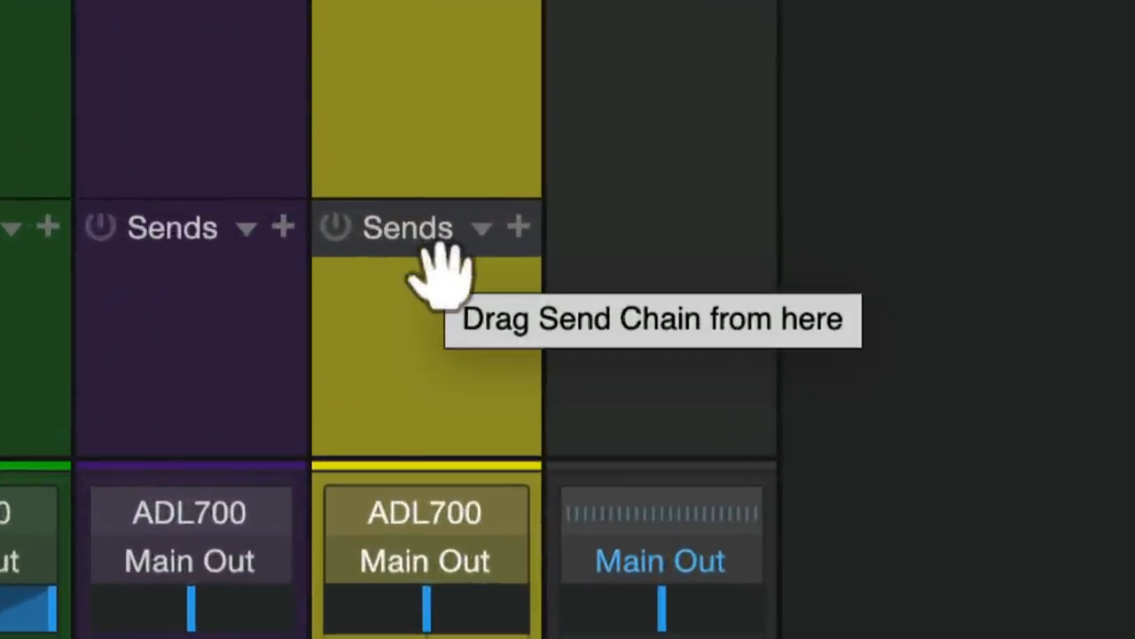
click(520, 227)
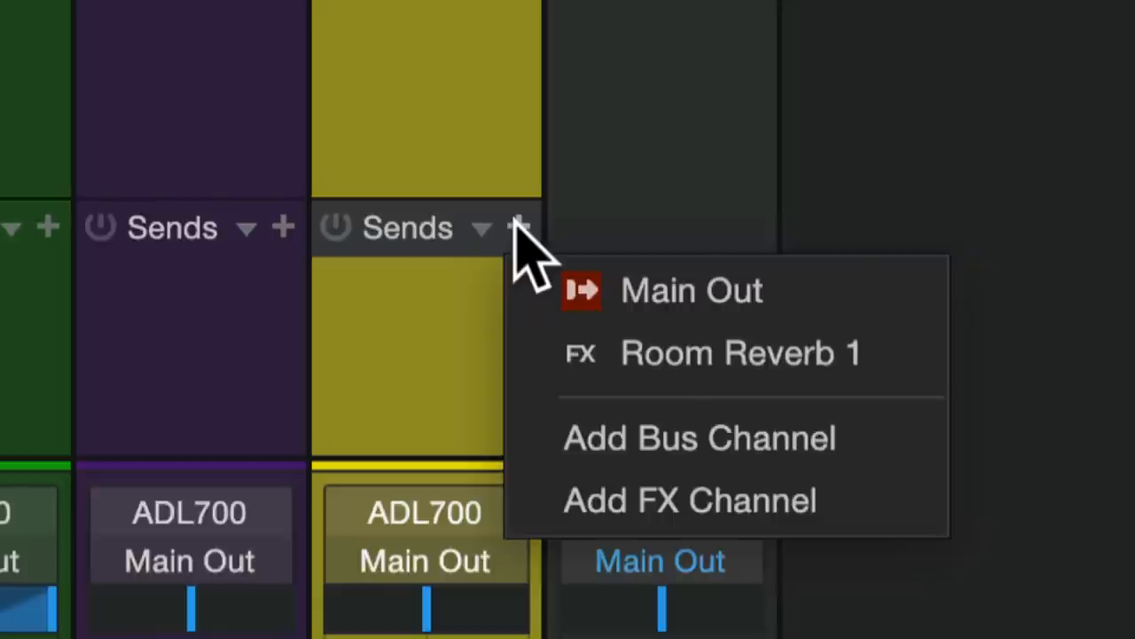
mouse_move(657, 354)
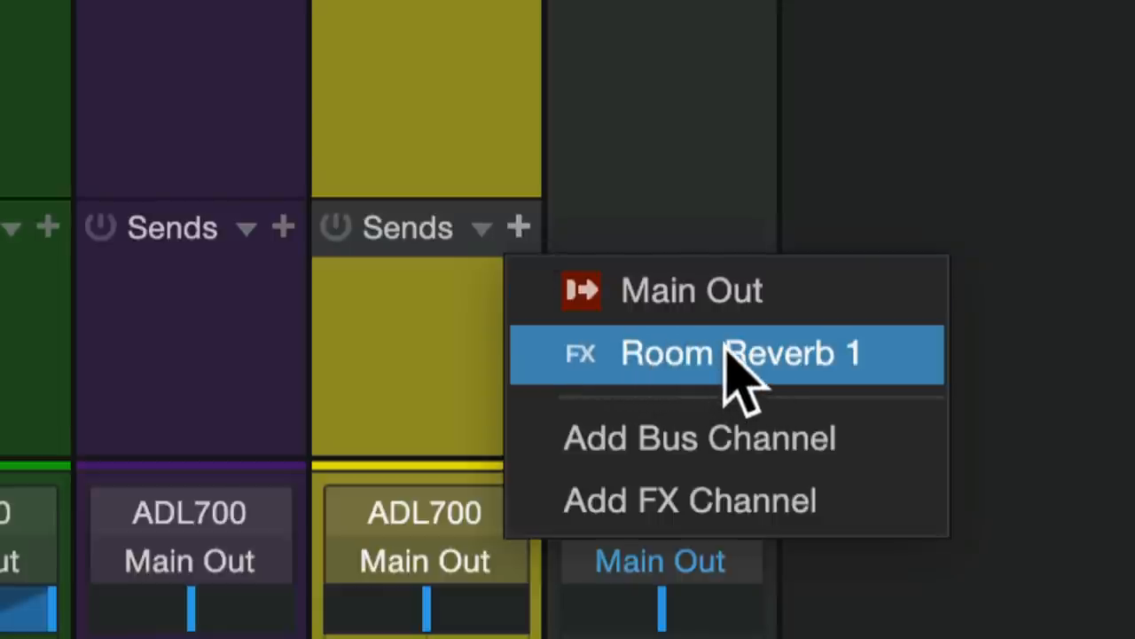
click(727, 353)
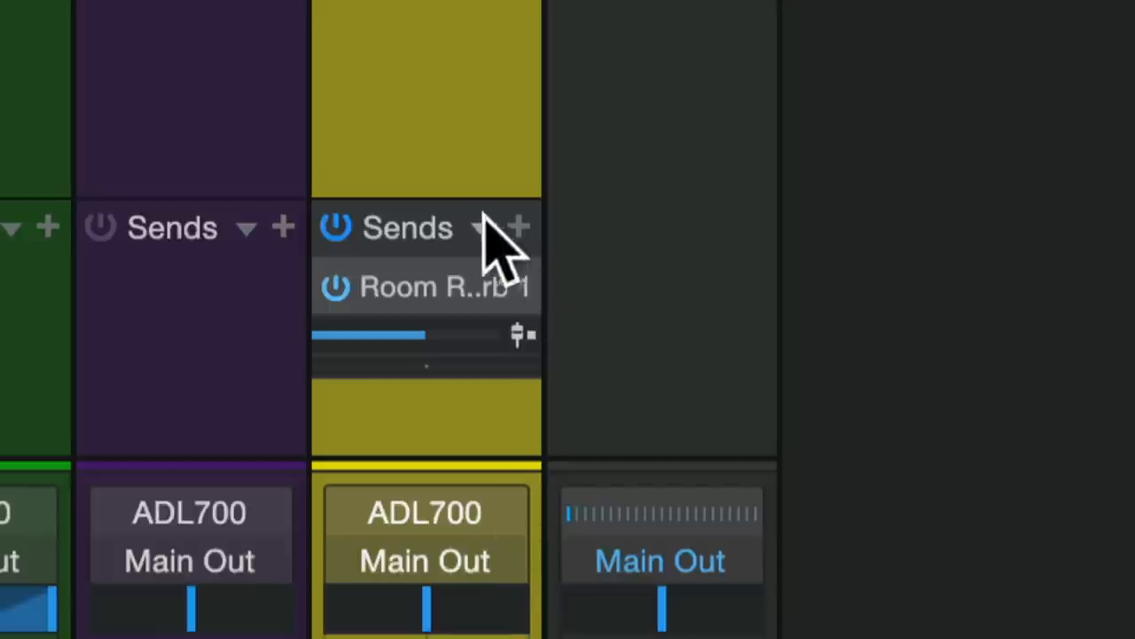
mouse_move(501, 319)
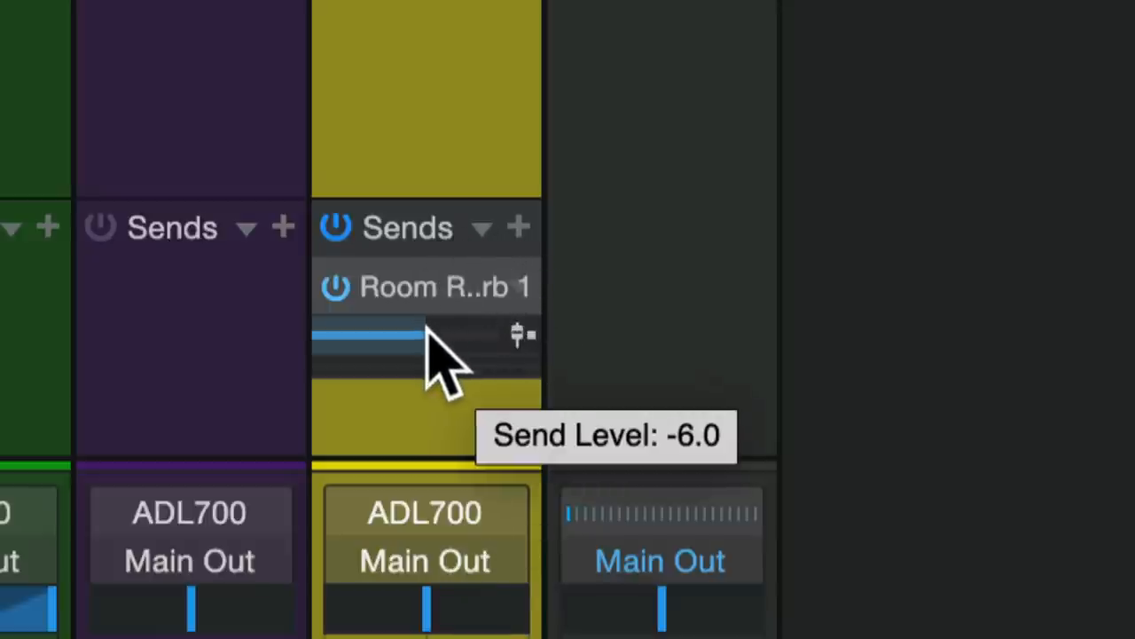
- Audition the Vocal reverb send between fully down and +1.4, leaving it fully down
drag(422, 335, 408, 337)
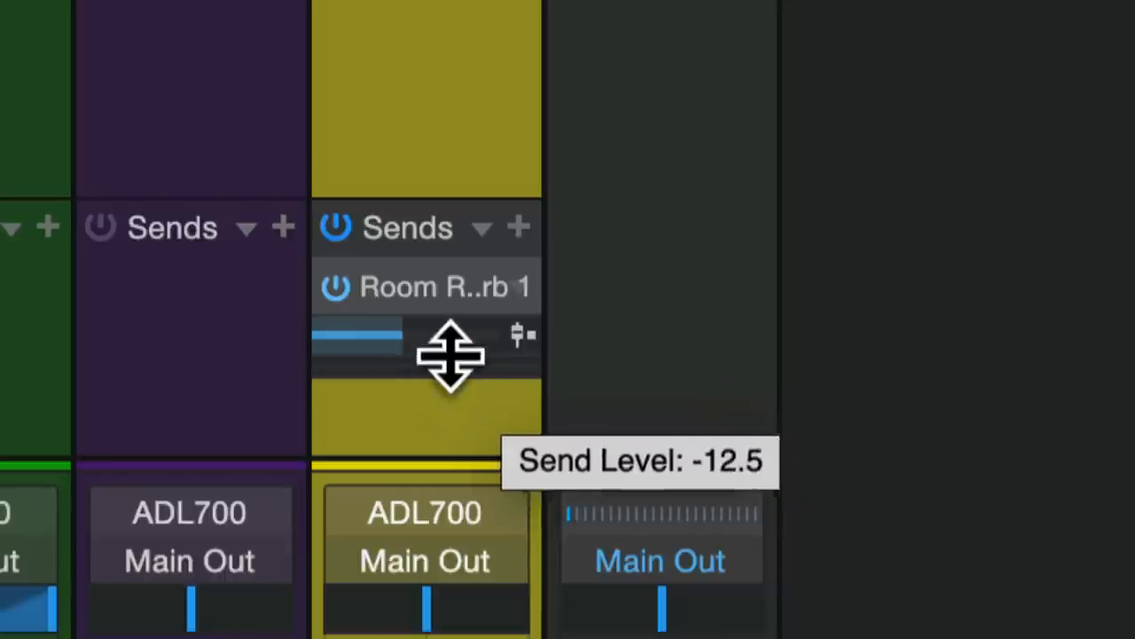
drag(444, 342, 408, 372)
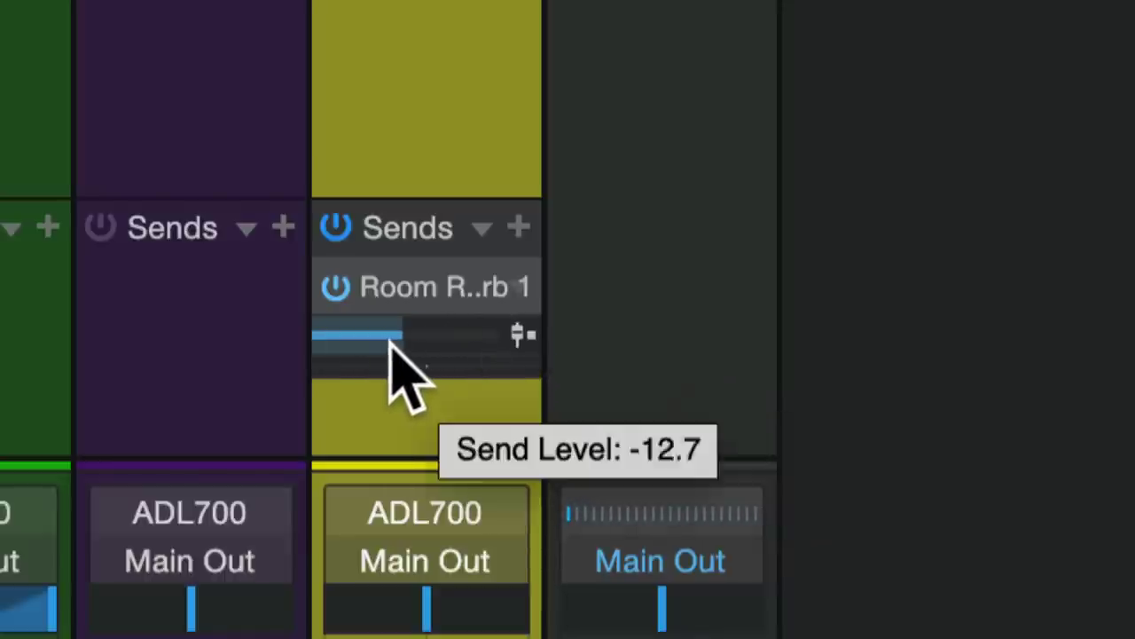
drag(390, 346, 434, 346)
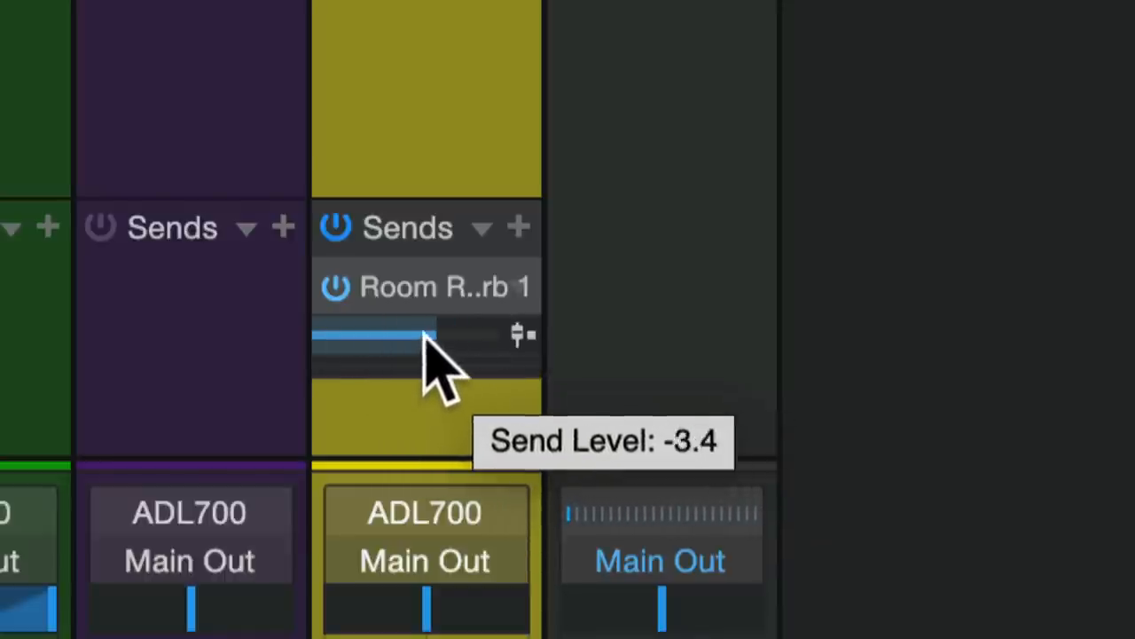
drag(426, 335, 518, 335)
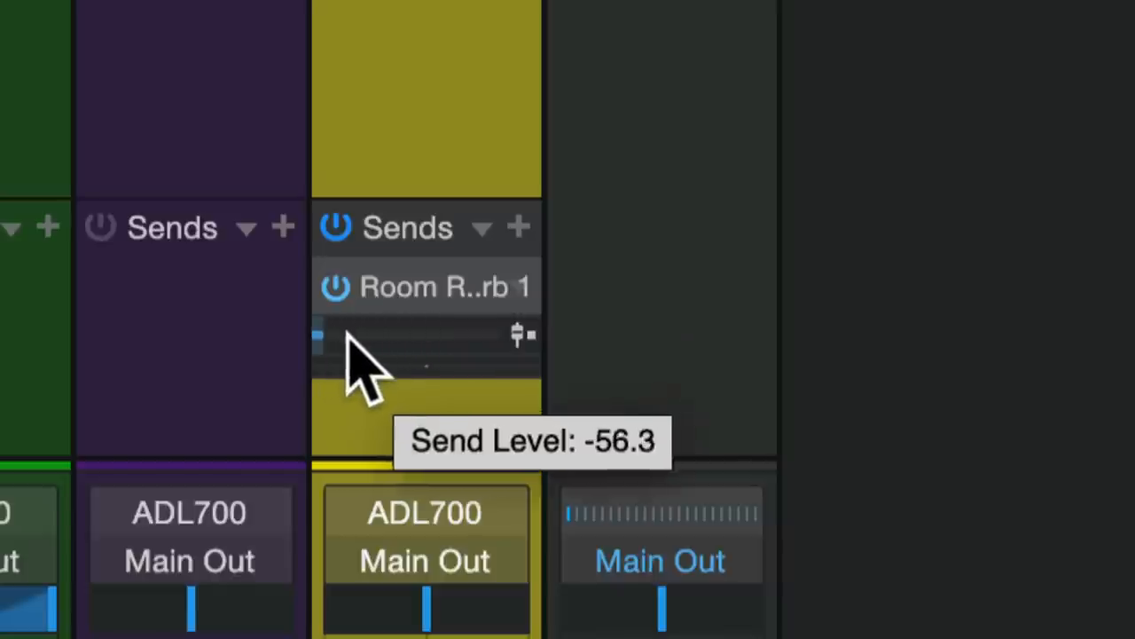
drag(319, 335, 470, 335)
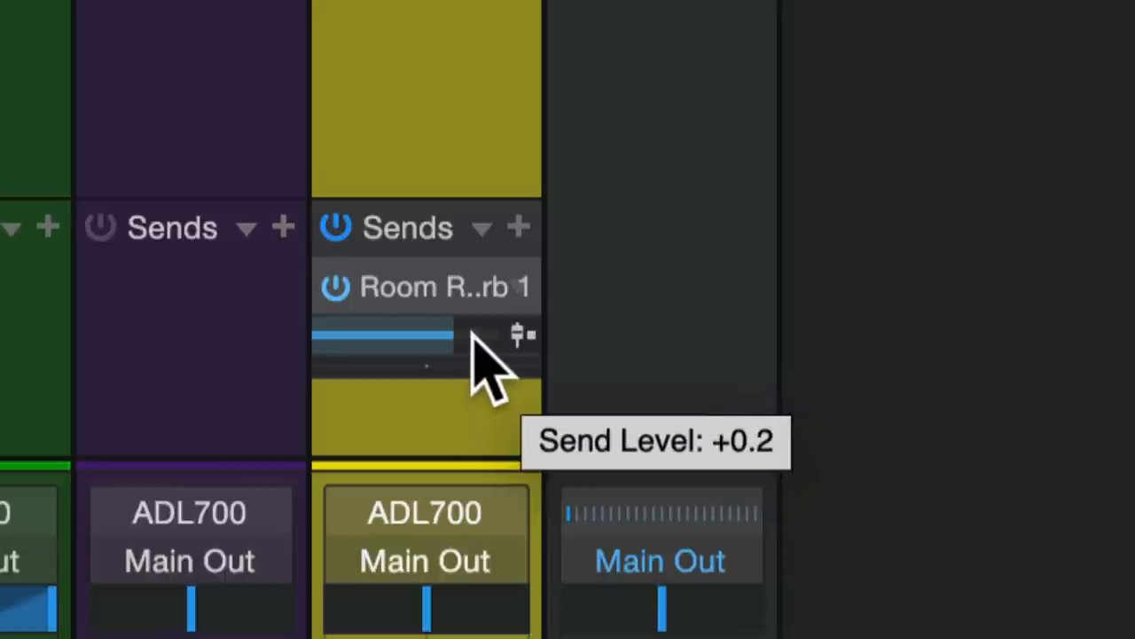
mouse_move(266, 364)
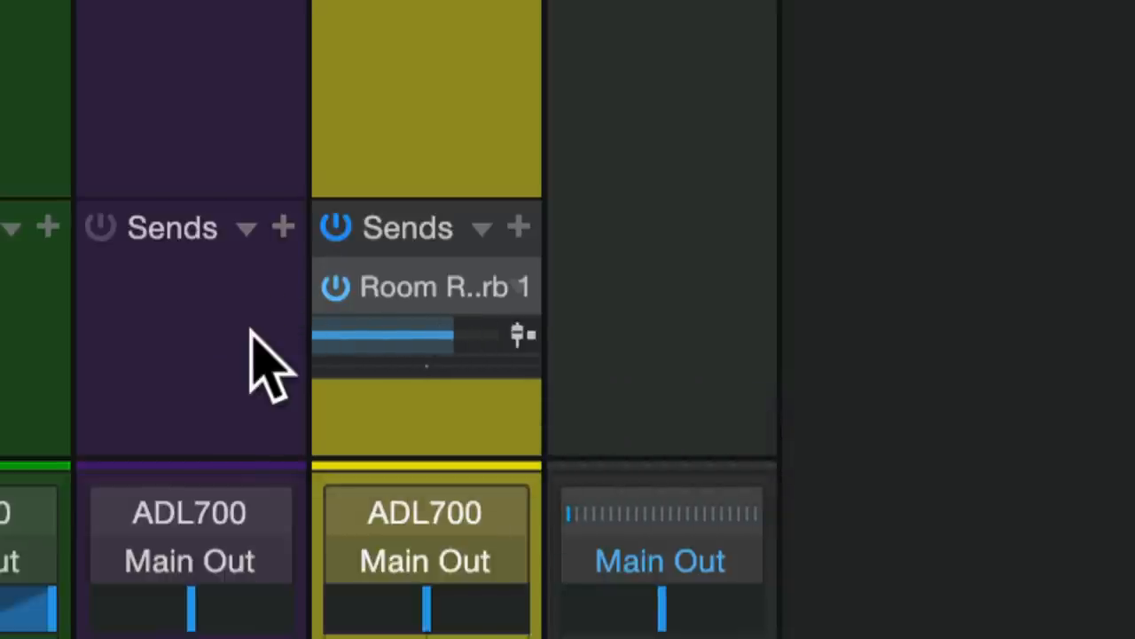
mouse_move(479, 364)
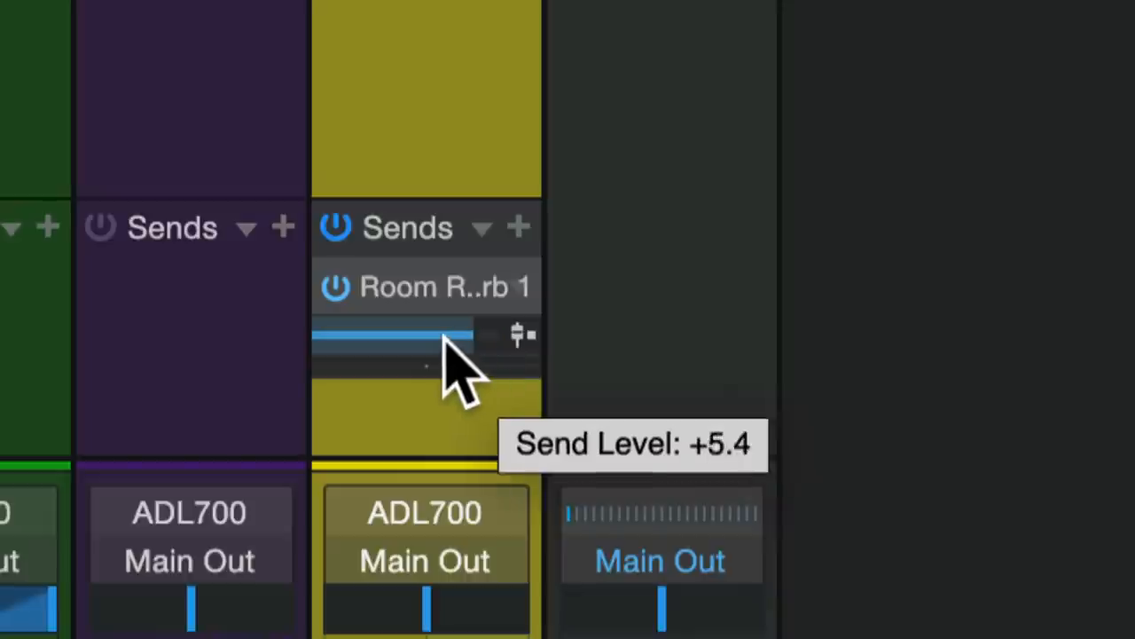
drag(452, 334, 302, 354)
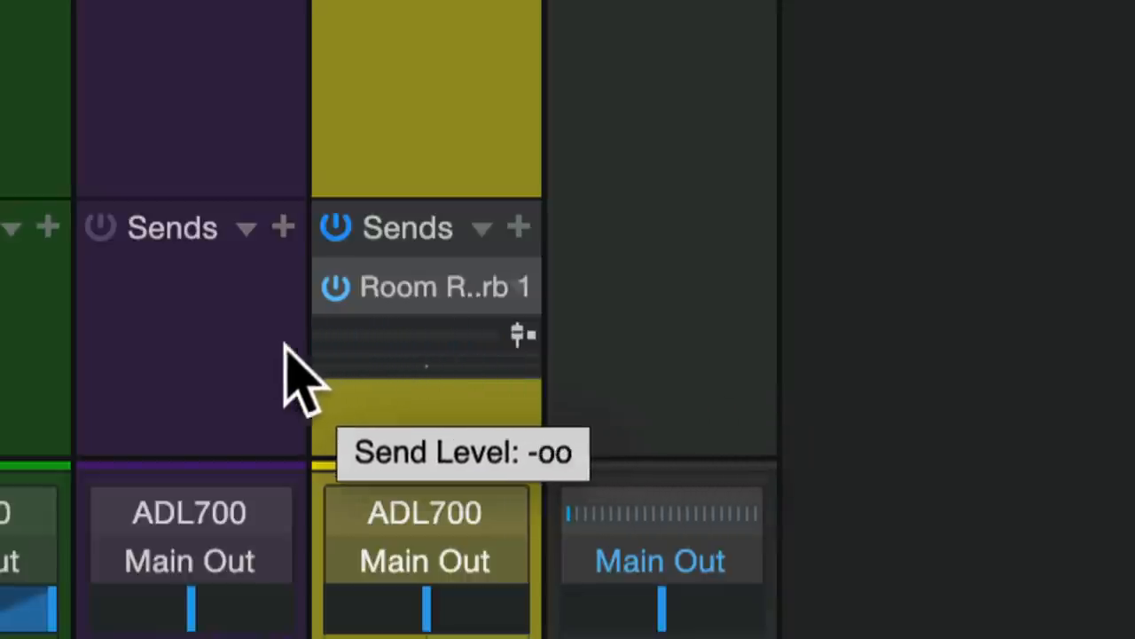
mouse_move(346, 417)
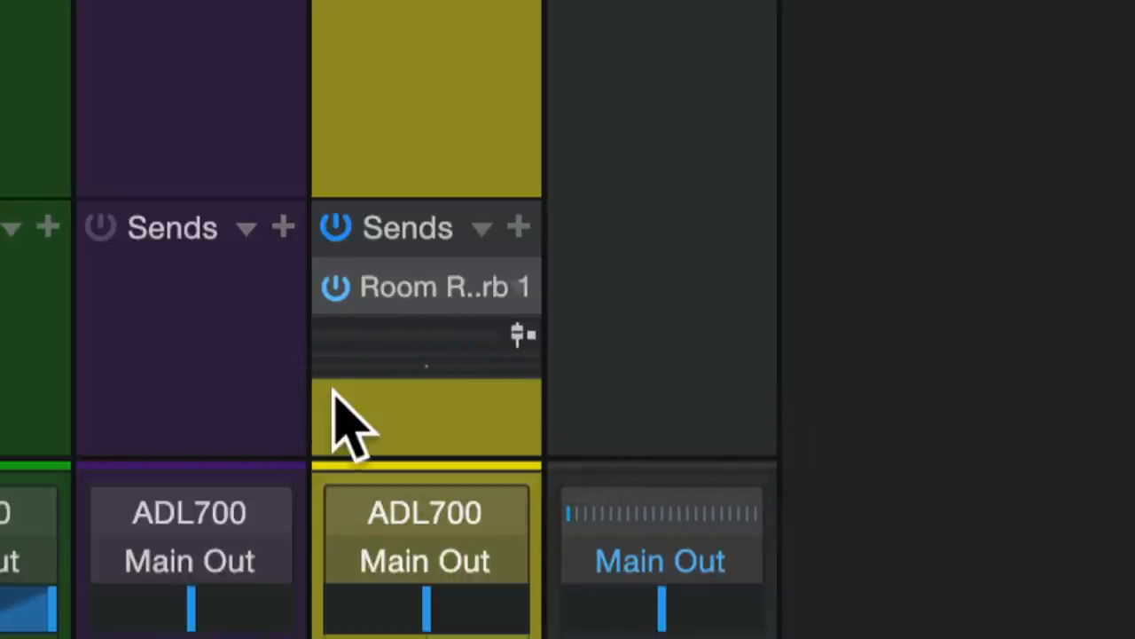
mouse_move(338, 364)
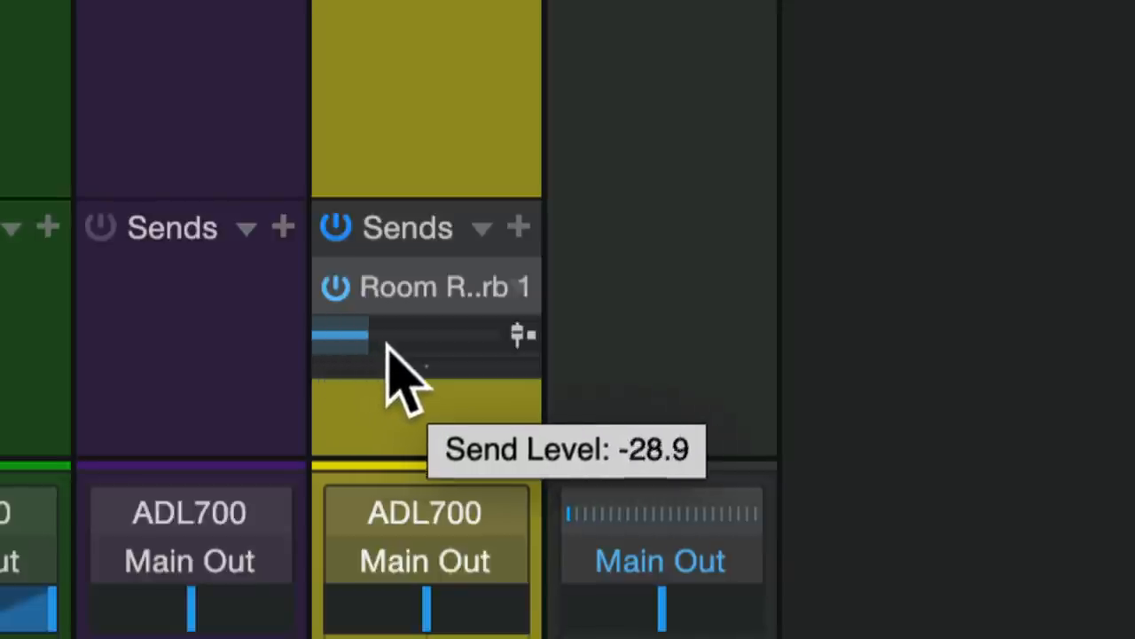
drag(373, 337, 470, 337)
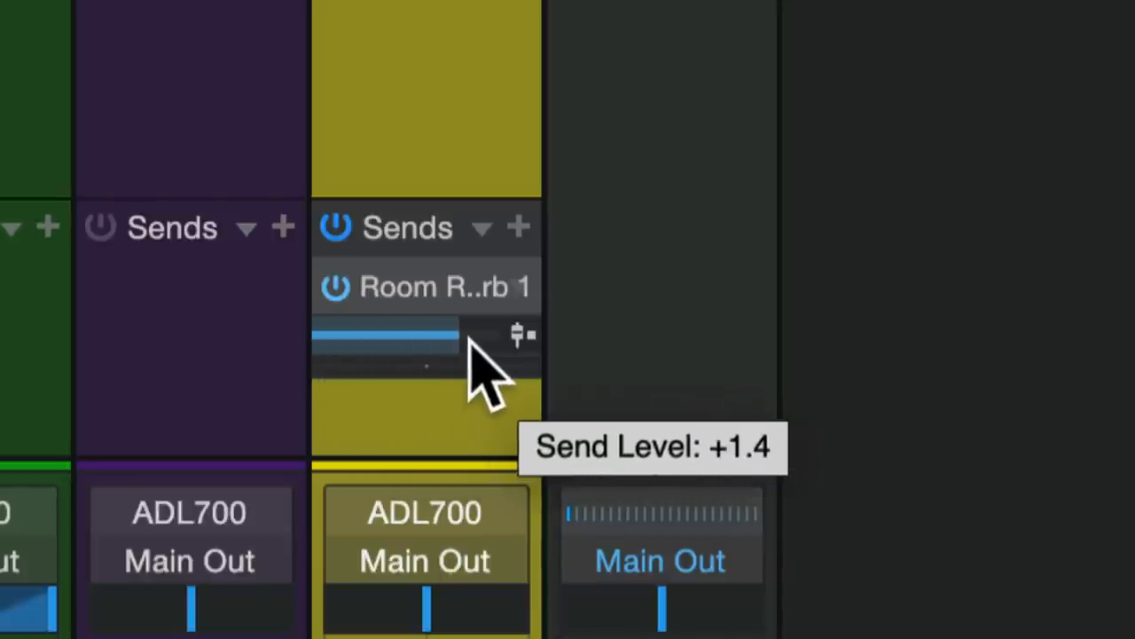
drag(461, 335, 314, 336)
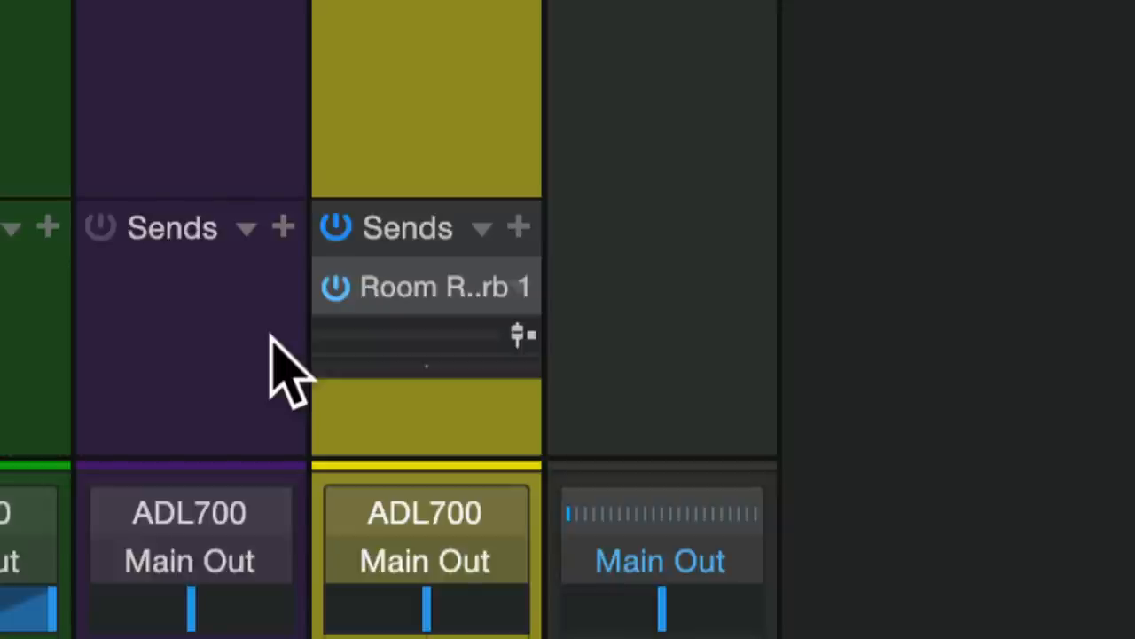
mouse_move(430, 426)
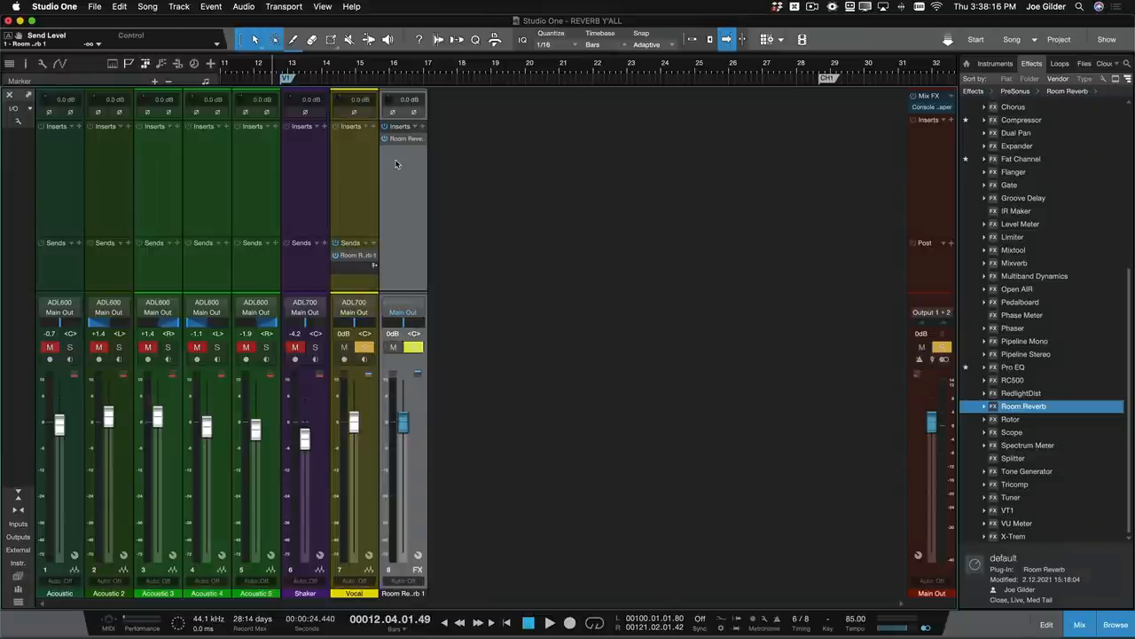
- Insert Pro EQ from the Effects browser onto the Room Reverb 1 FX channel
click(1013, 367)
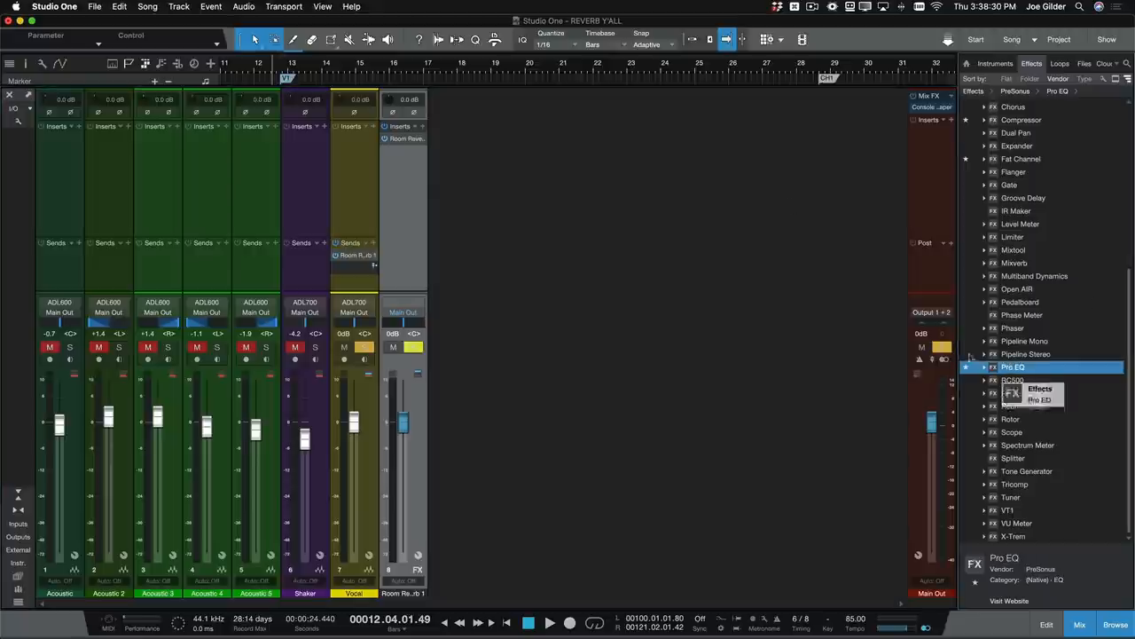
double_click(1013, 367)
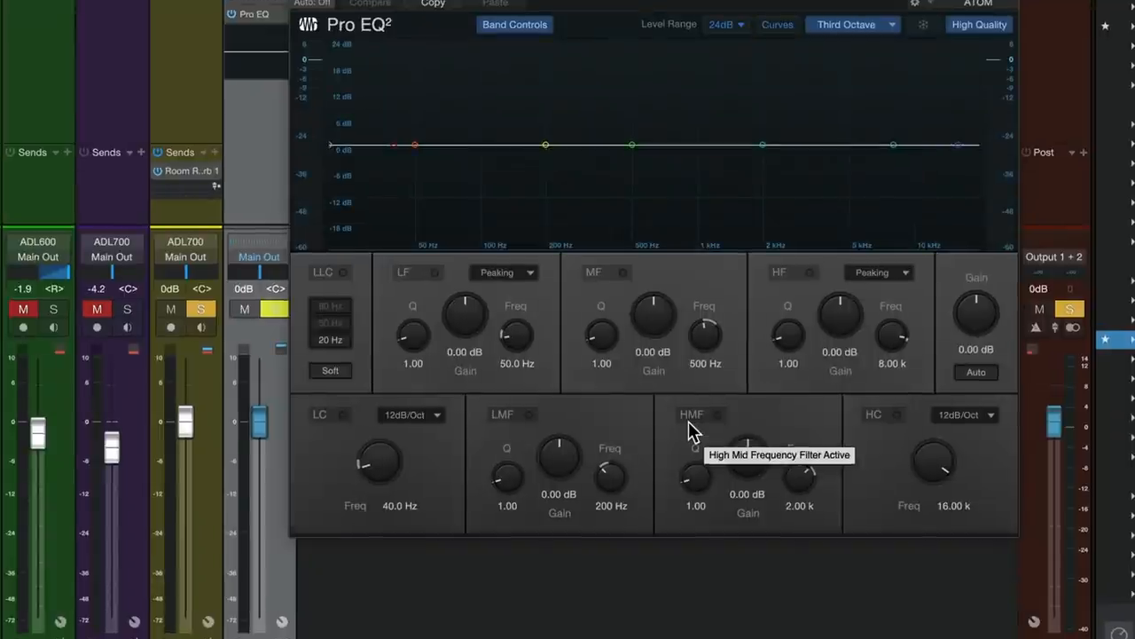
mouse_move(333, 415)
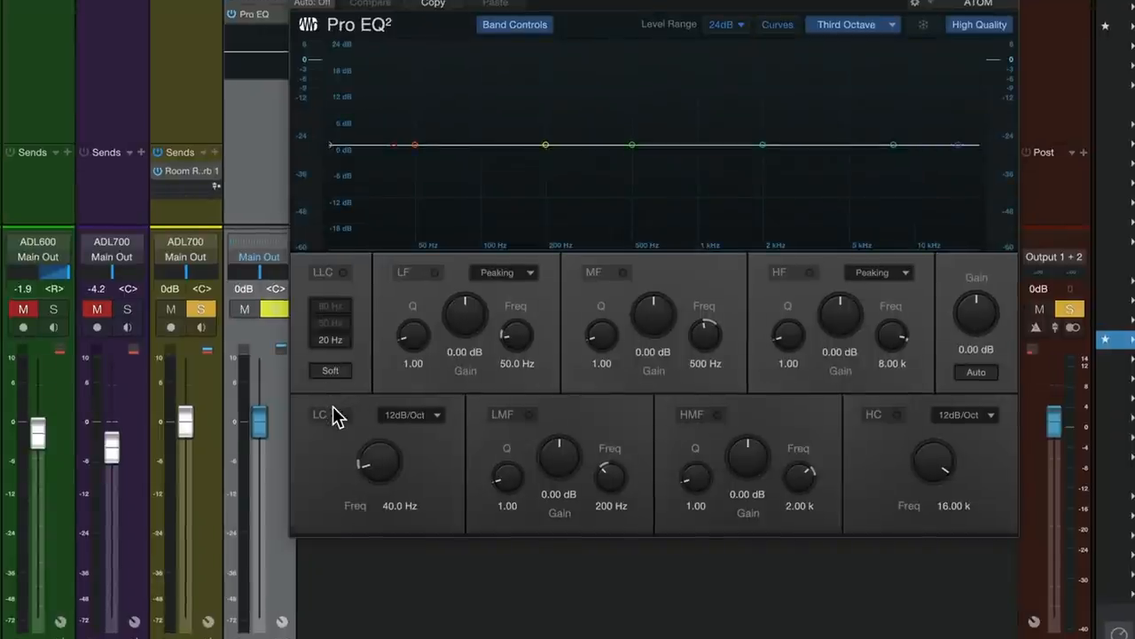
- Enable the reverb Pro EQ's low cut near 481 Hz and raise the Vocal reverb send
click(346, 414)
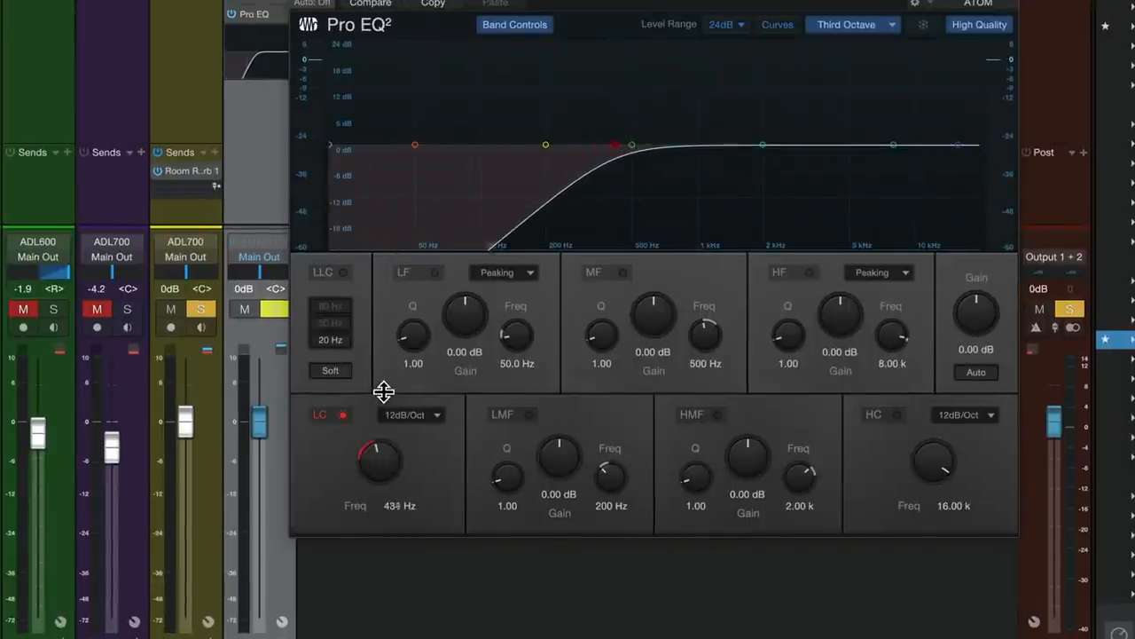
drag(380, 462, 399, 443)
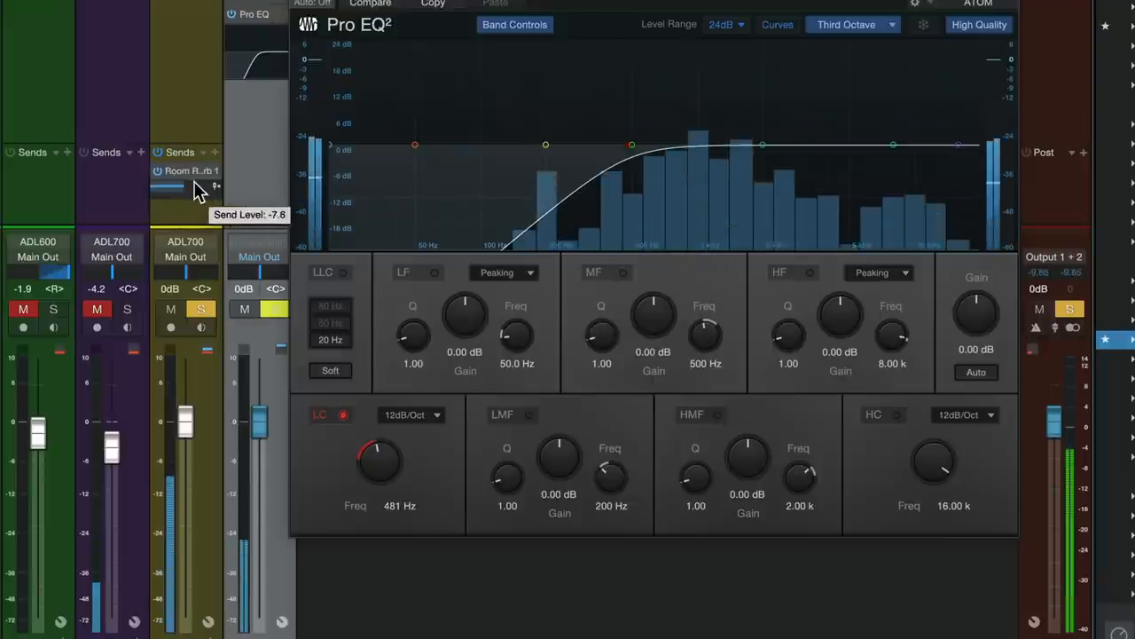
drag(164, 187, 209, 188)
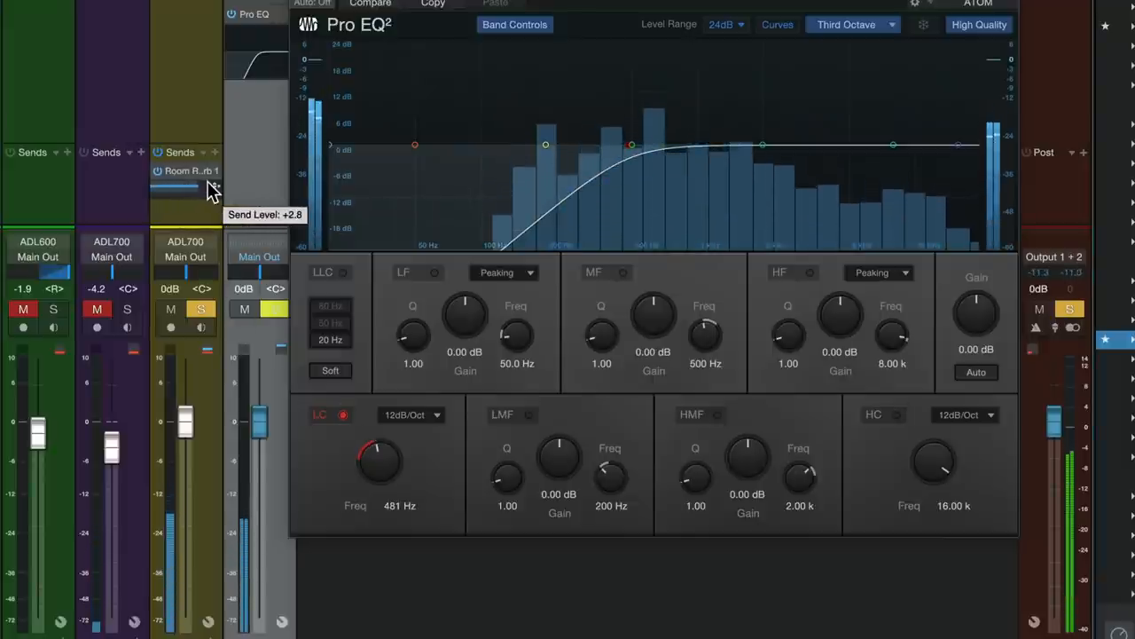
drag(380, 461, 376, 444)
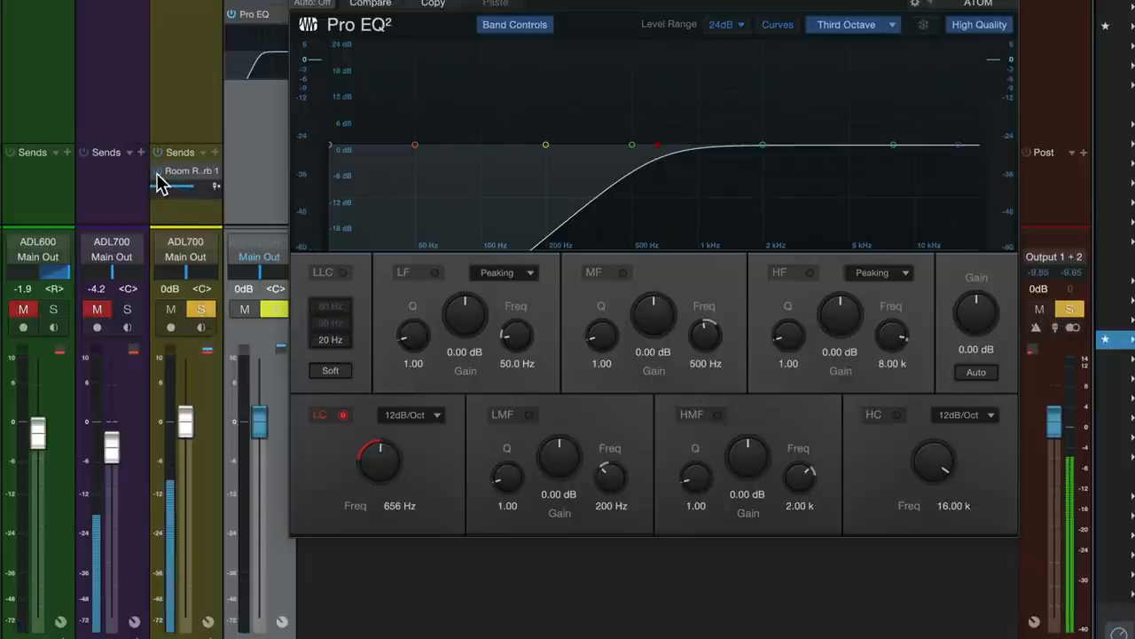
- Unsolo the Vocal, solo the reverb FX channel, and lower the low cut to 365 Hz
click(274, 309)
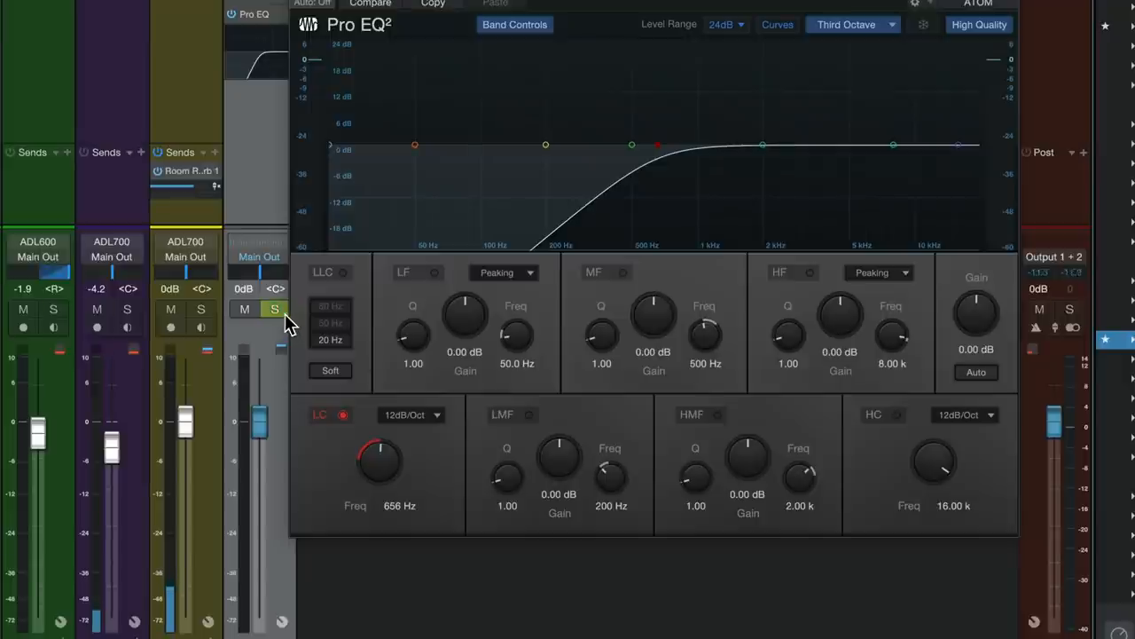
click(274, 309)
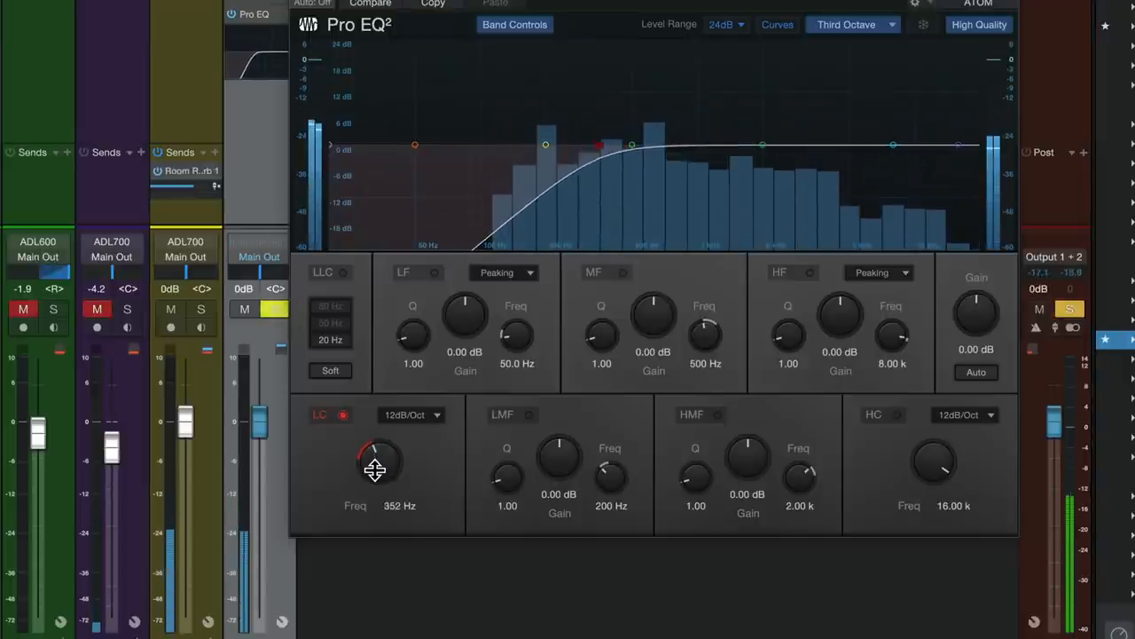
drag(375, 468, 382, 457)
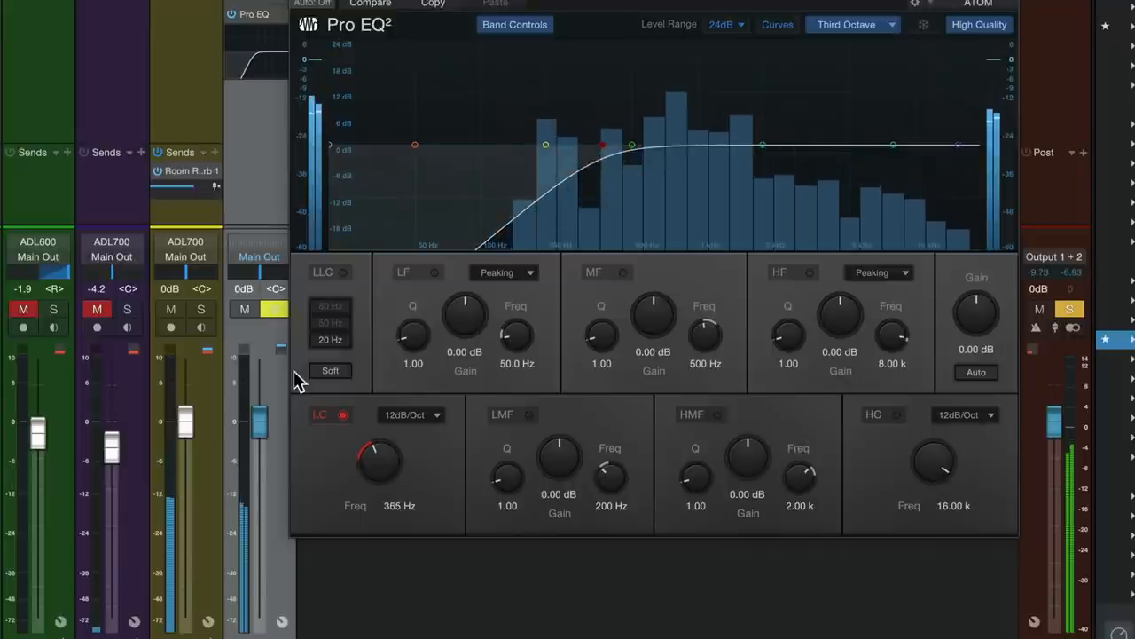
click(201, 309)
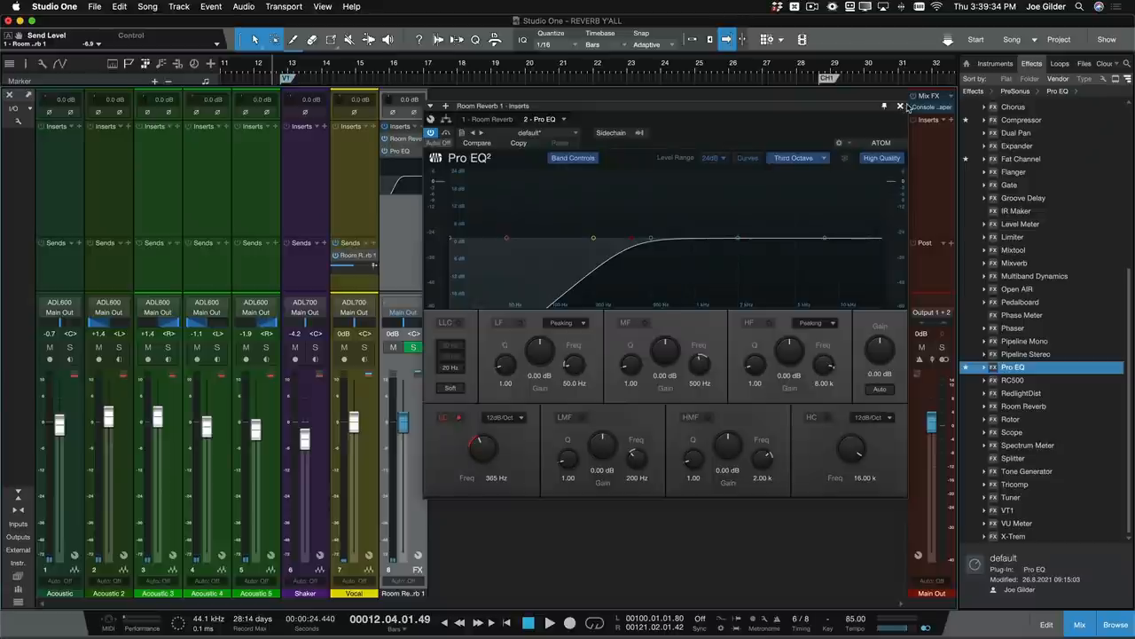
- Check the Room Reverb and Pro EQ settings on the FX channel, then close the editor
click(900, 105)
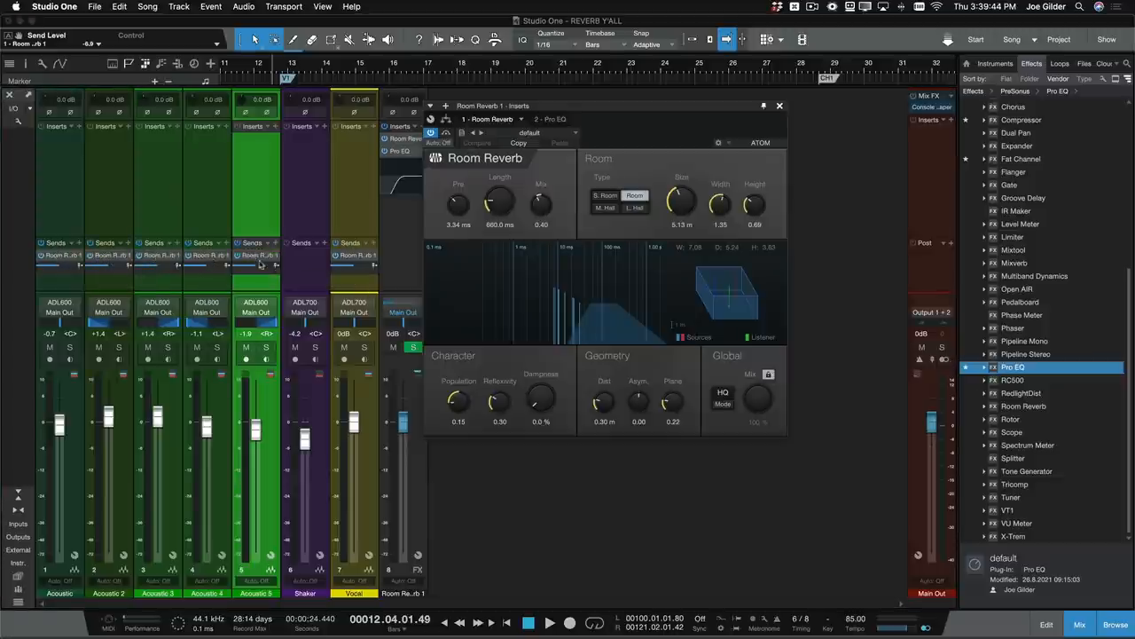
mouse_move(228, 272)
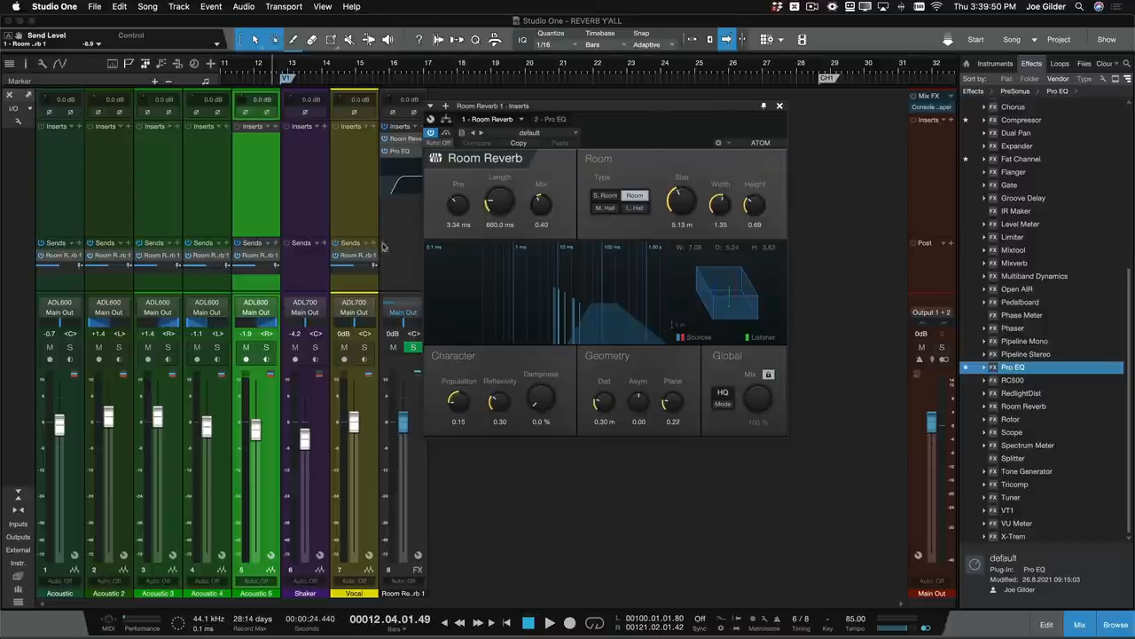
click(779, 105)
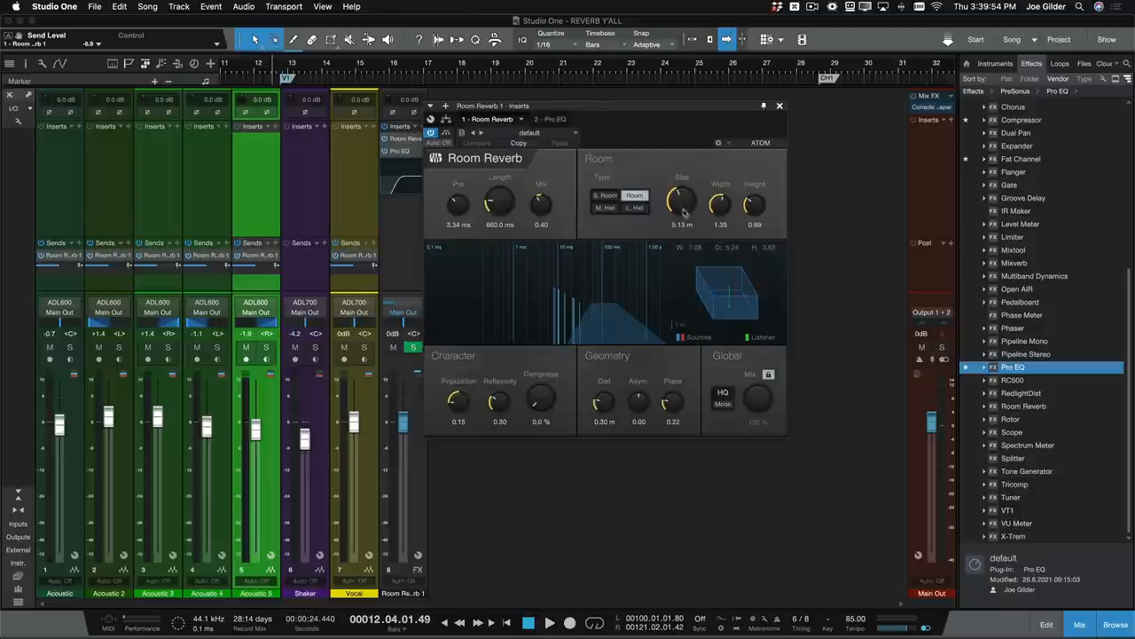
click(779, 106)
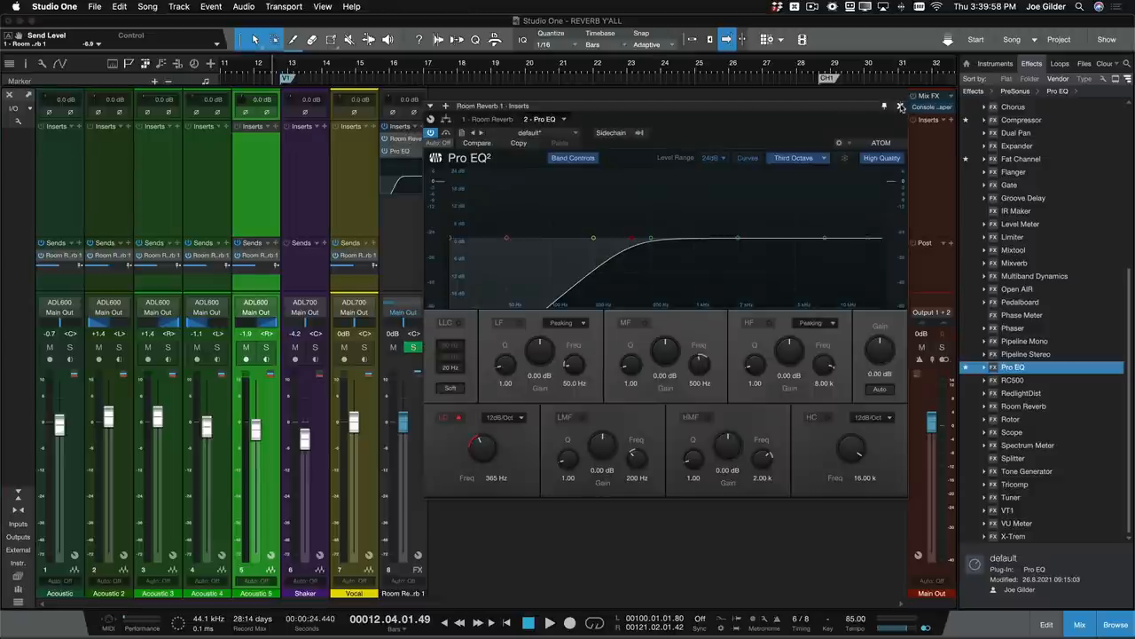
click(900, 106)
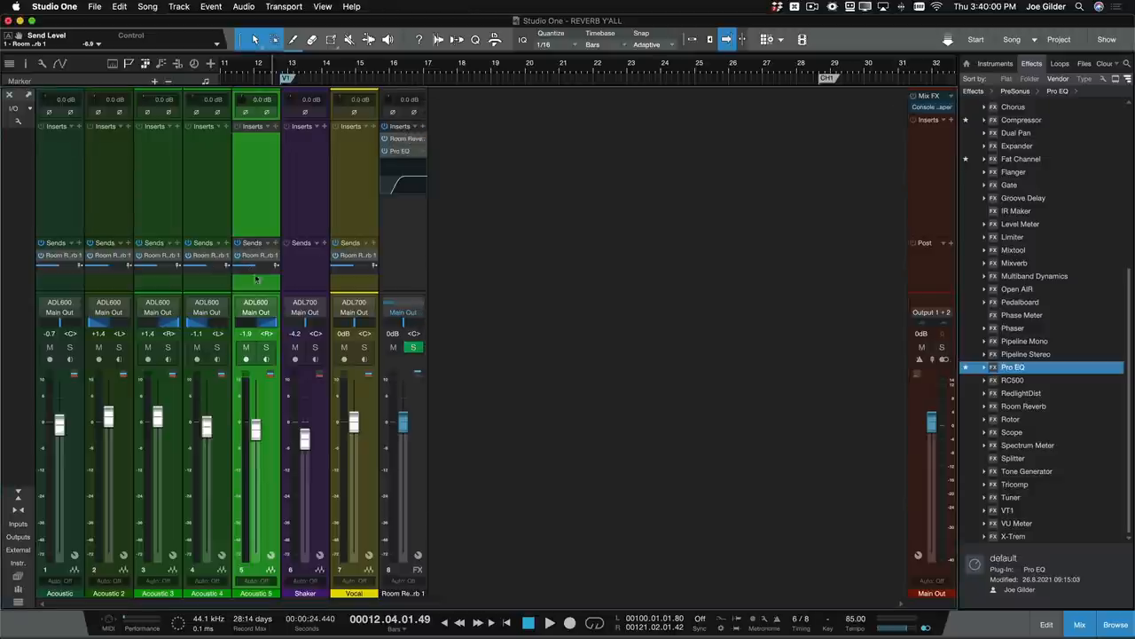
- Reopen the Room Reverb editor, start playback, and lower the Acoustic guitar sends to about -13 dB
double_click(407, 138)
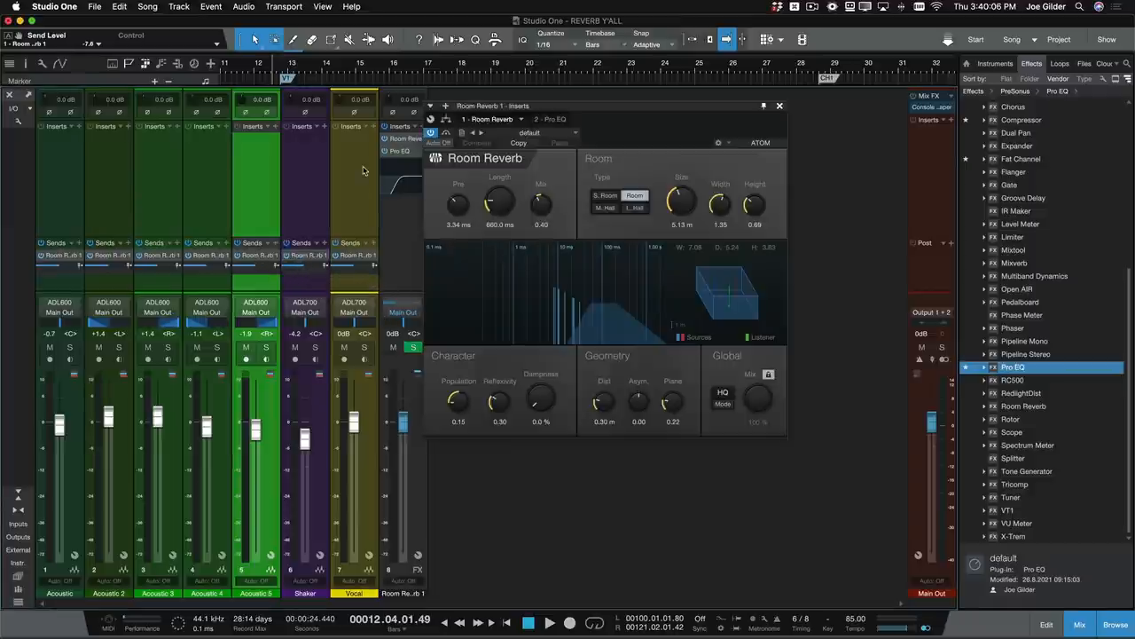
click(549, 621)
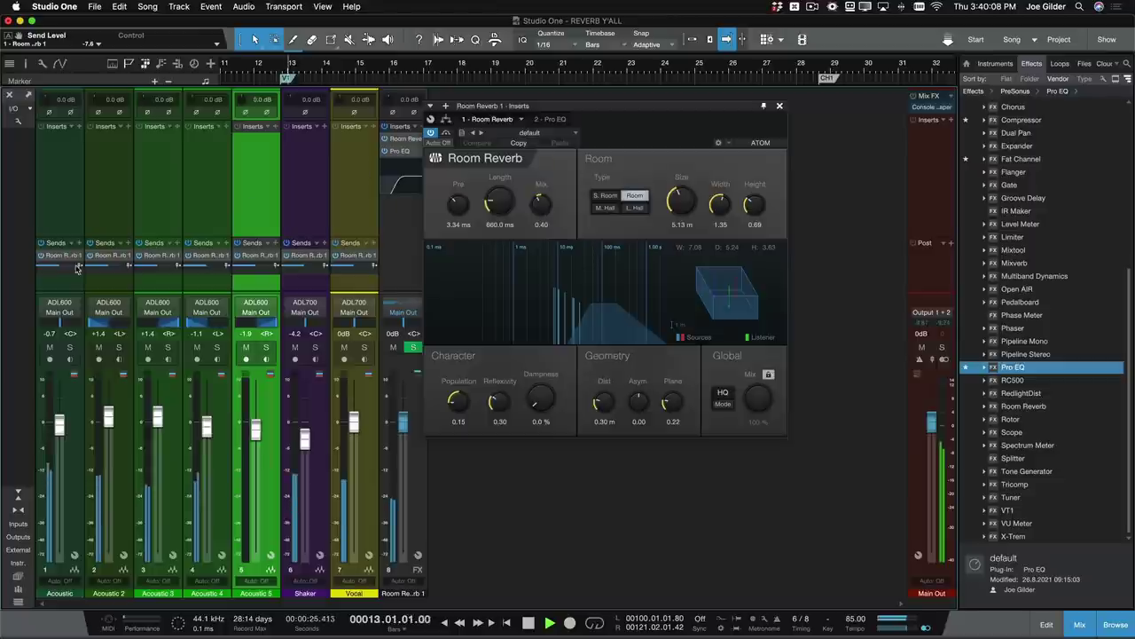
drag(71, 266, 54, 267)
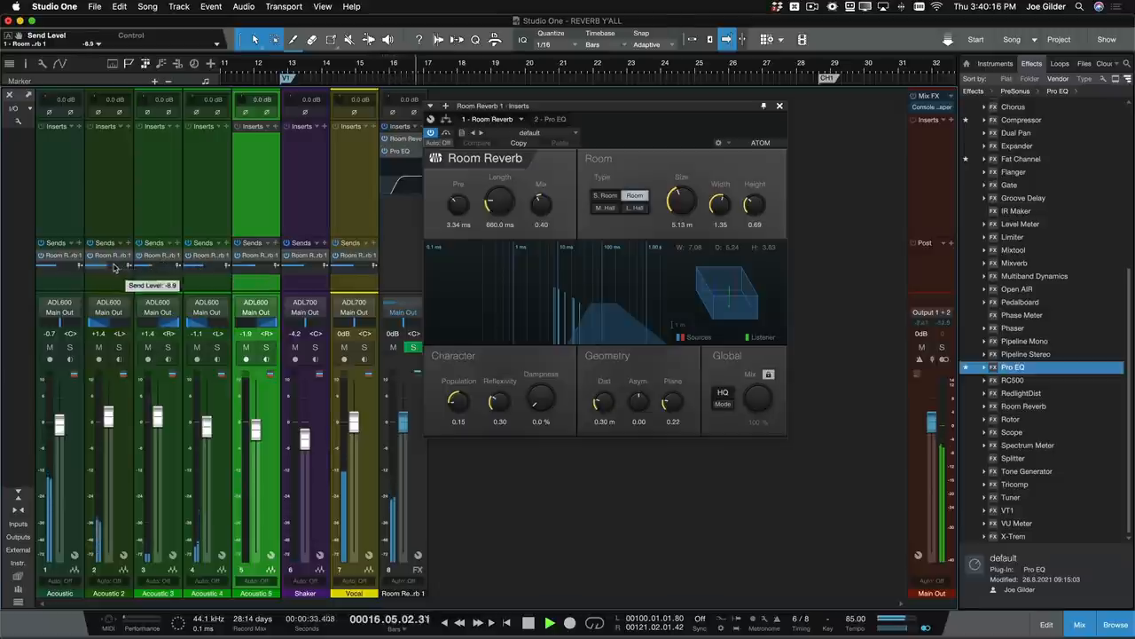
drag(114, 268, 244, 268)
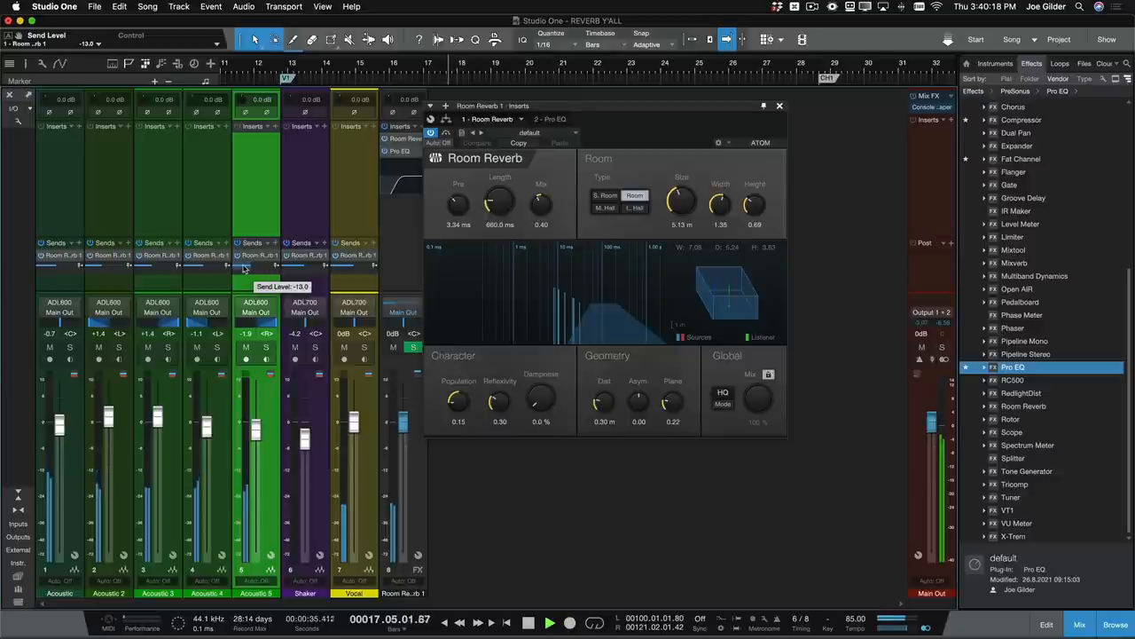